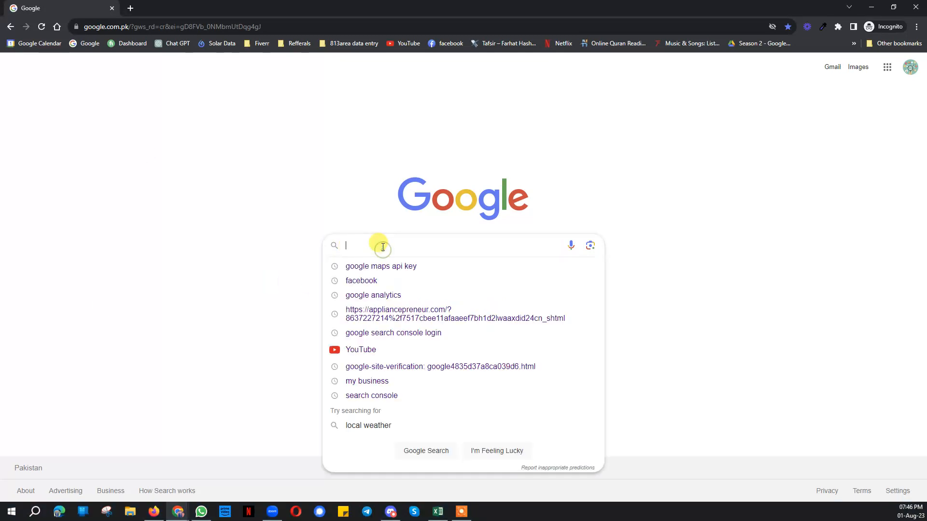
Step: Search Google for 'google maps api key pricing' via the suggestion list
type("gg")
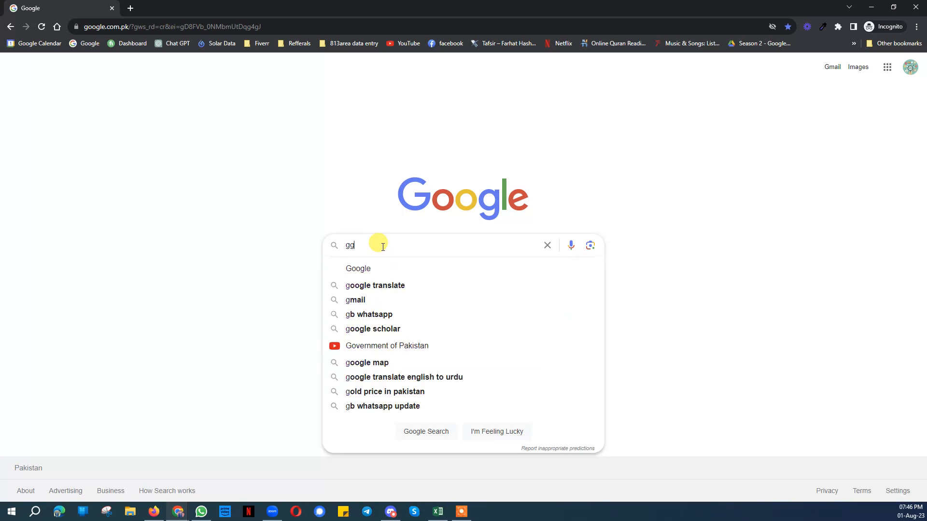
type("oogle maps api keu pr")
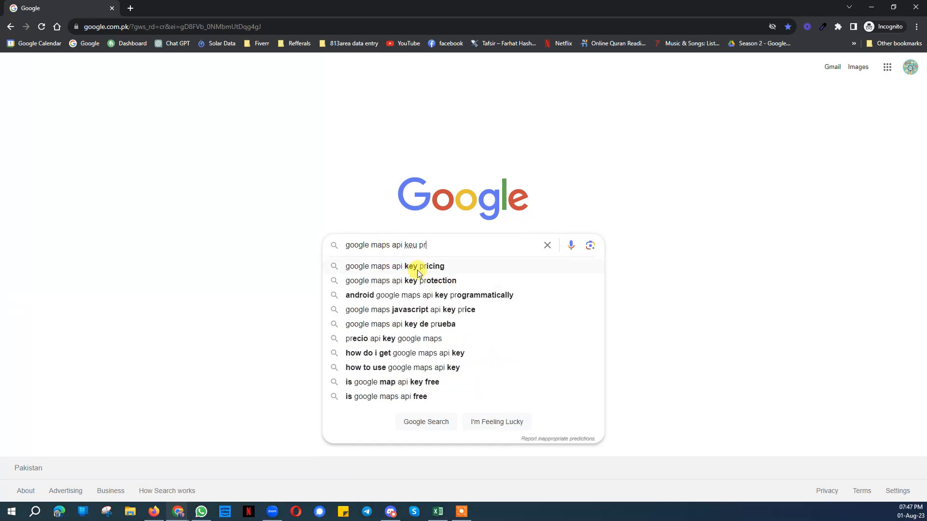
left_click(394, 267)
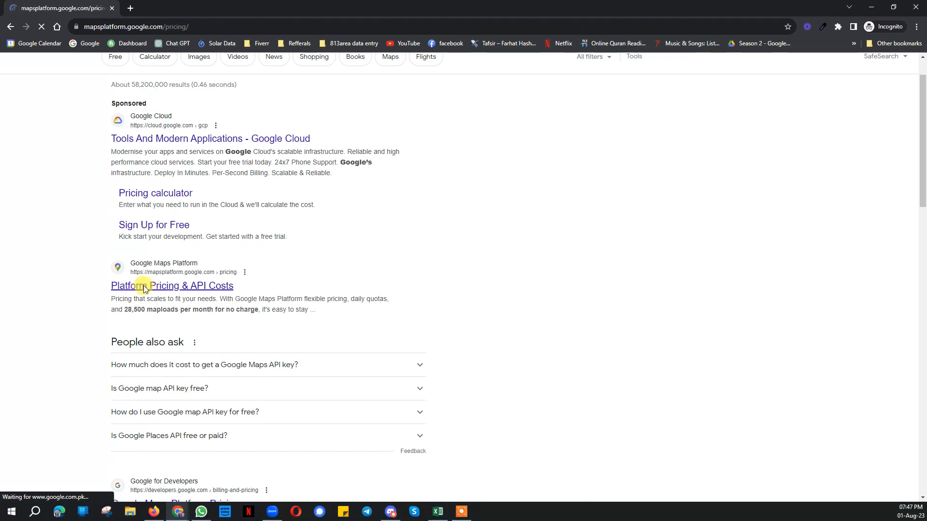
Step: Review the per-API monthly costs and $200 free credit on the pricing page, then return to Google's homepage
left_click(172, 285)
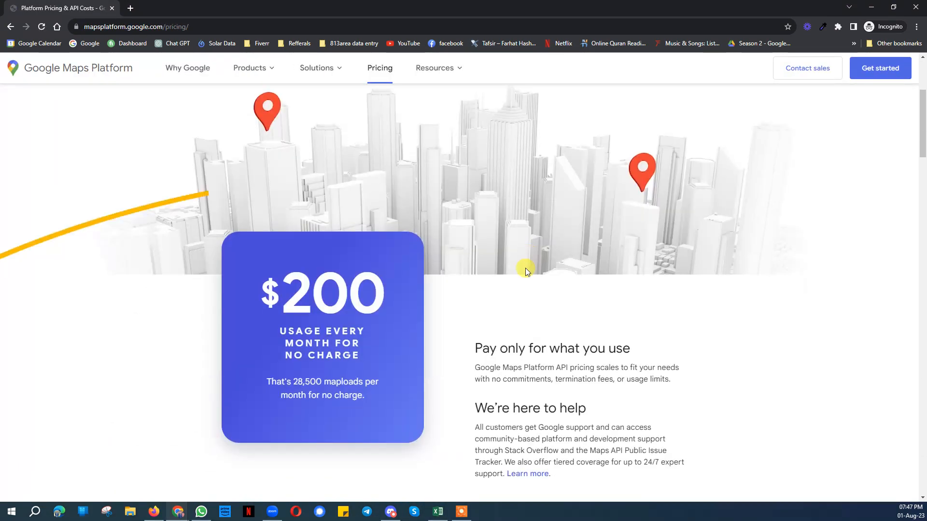
scroll("down", 3)
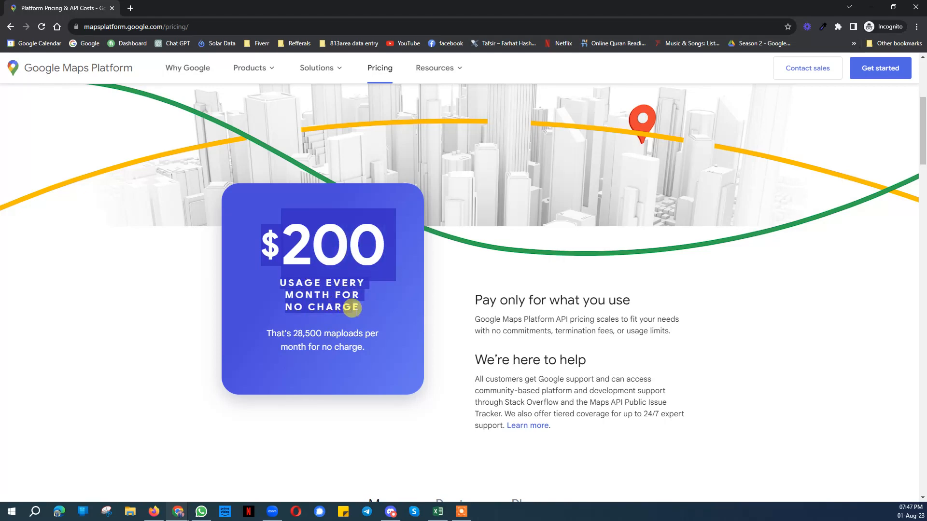
scroll("down", 3)
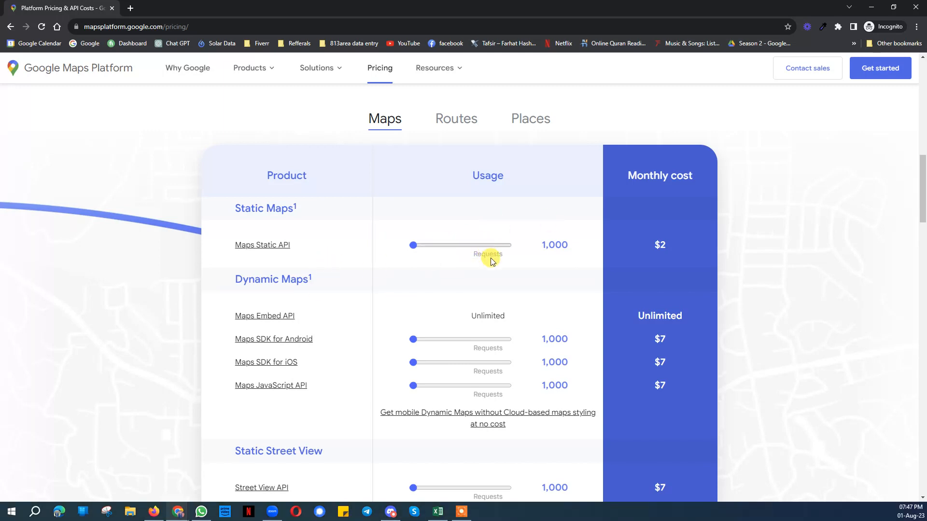
mouse_move(381, 360)
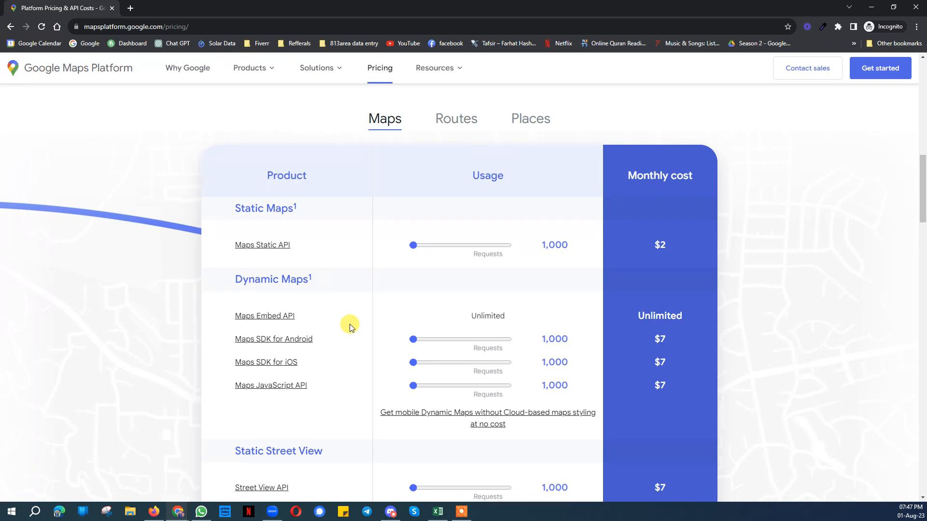
scroll("down", 3)
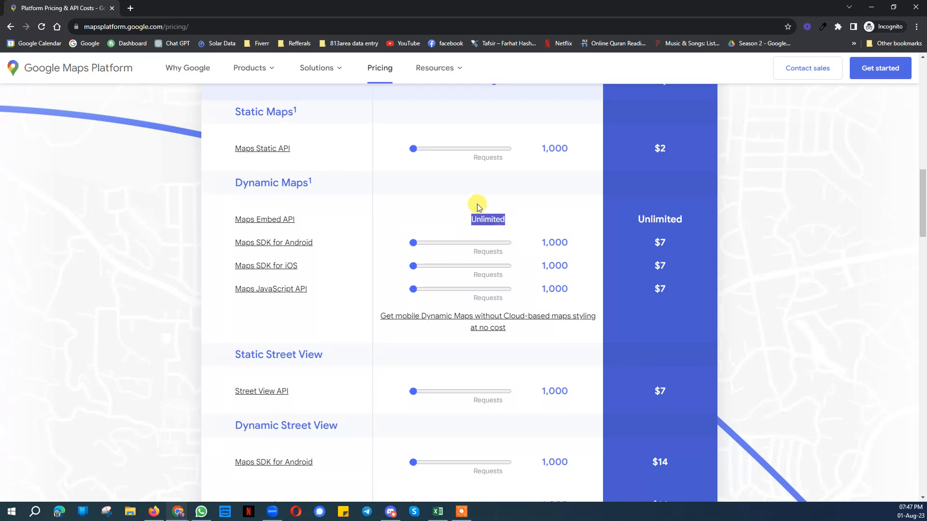
mouse_move(336, 236)
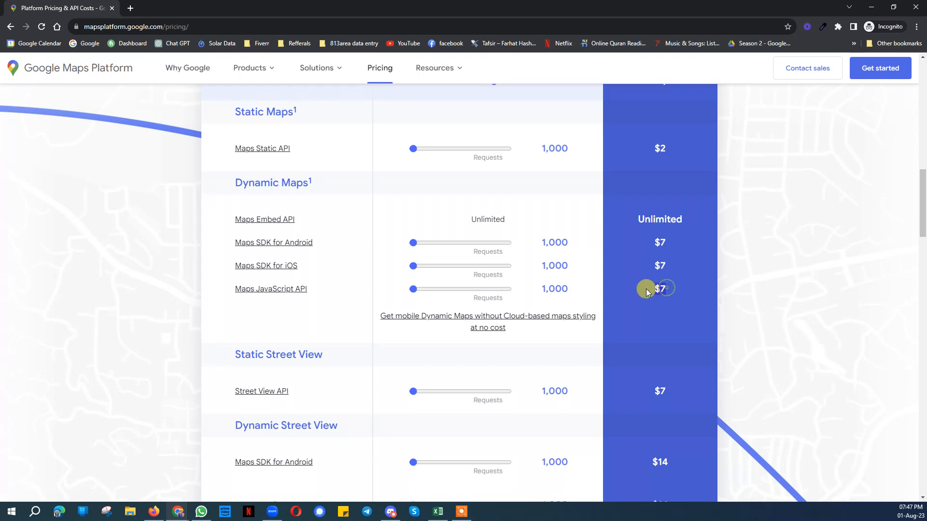
scroll("down", 3)
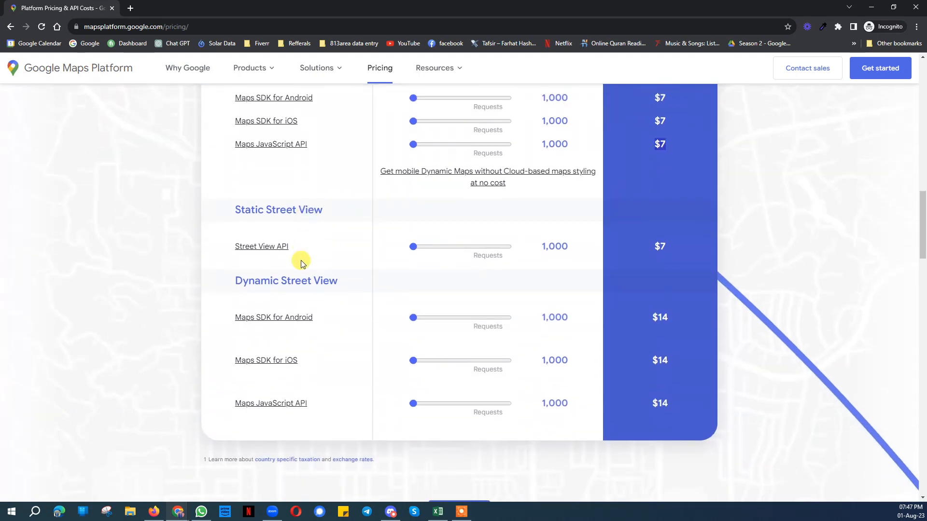
scroll("down", 3)
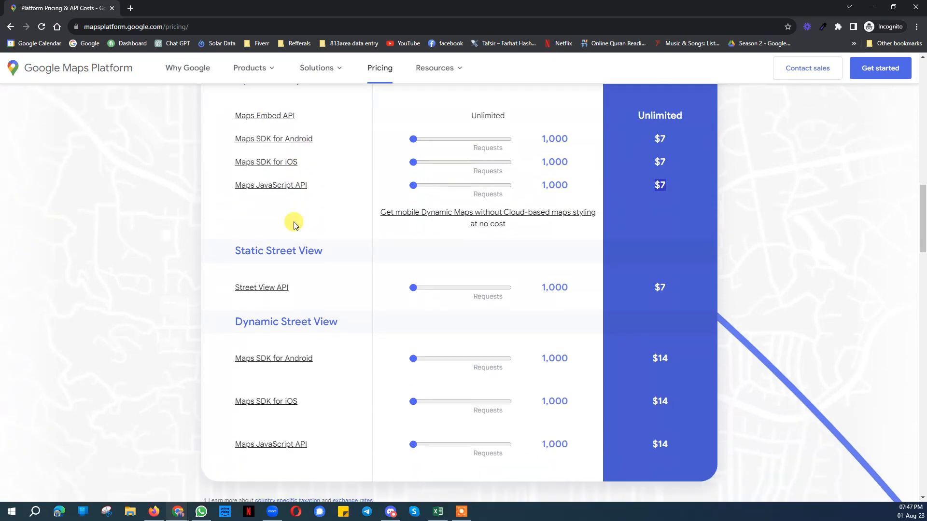
scroll("down", 3)
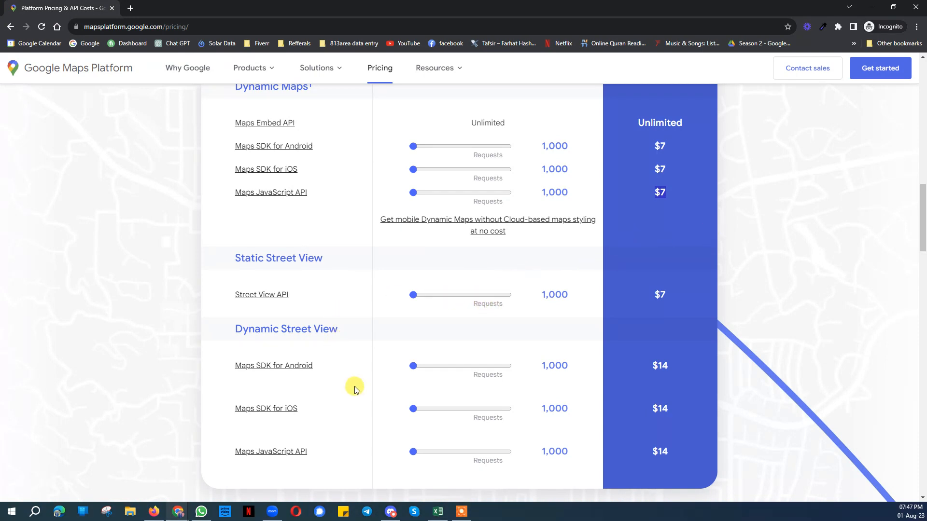
scroll("down", 3)
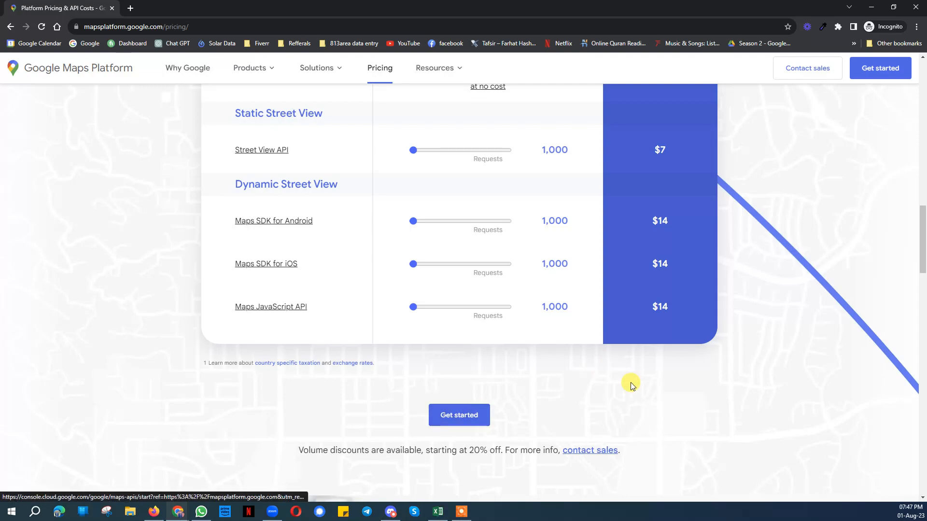
scroll("down", 3)
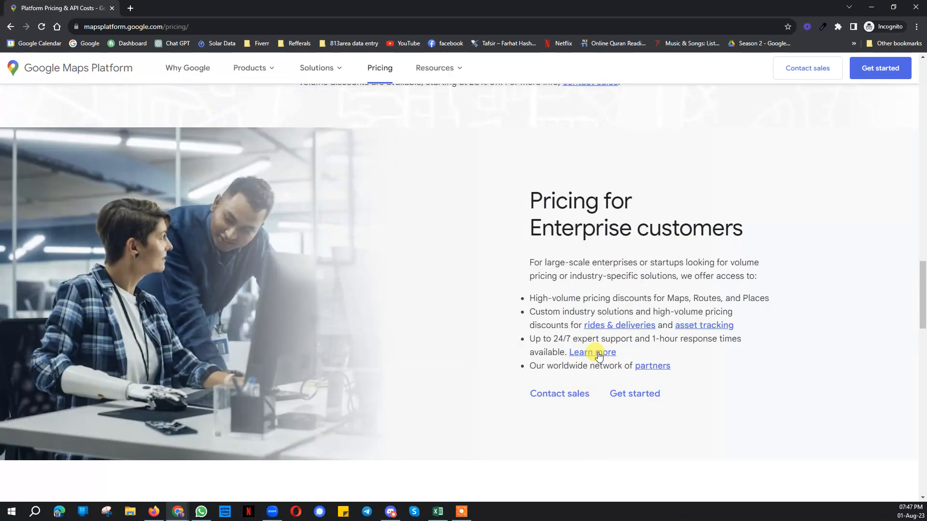
scroll("down", 3)
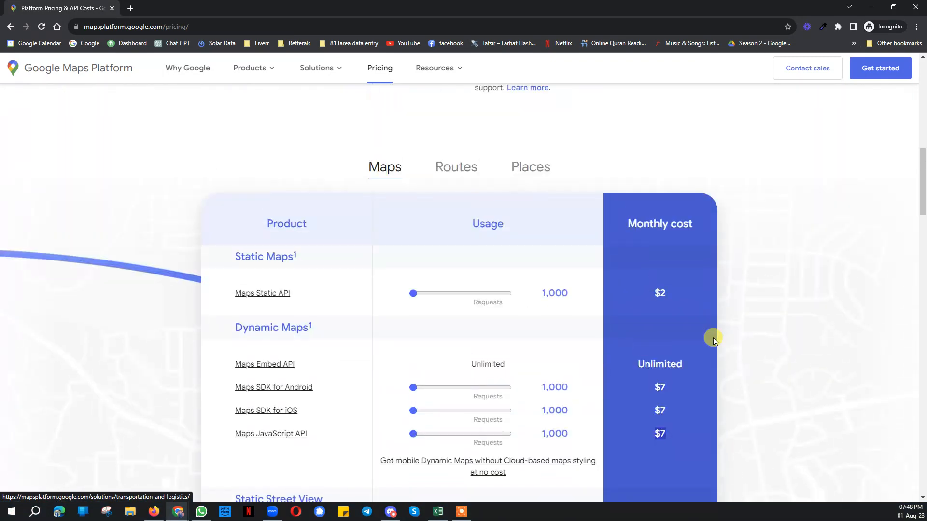
scroll("down", 3)
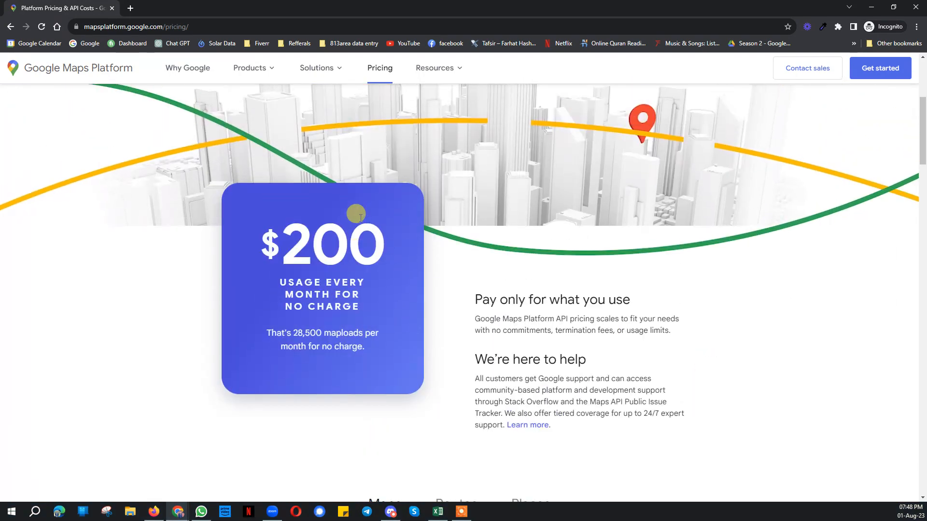
left_click(85, 44)
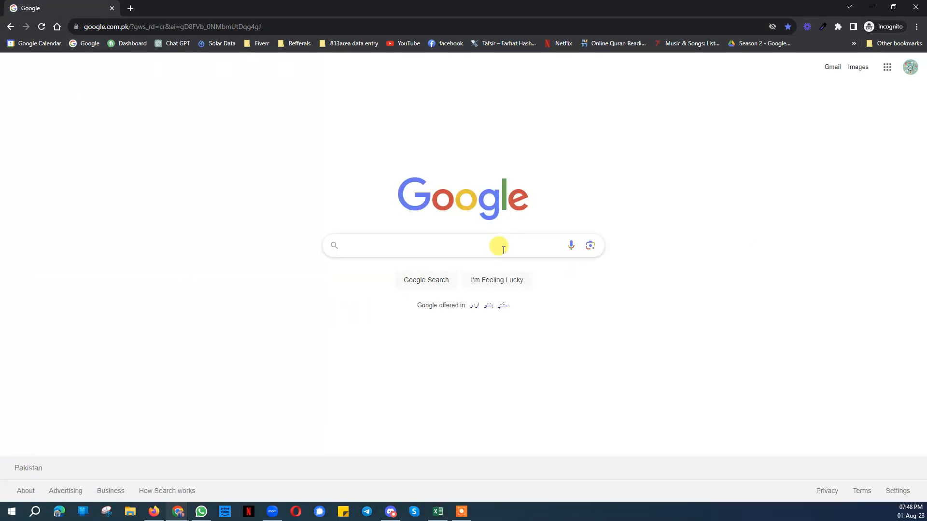
Step: Search 'google maps api key' and open the 'Use API Keys | Maps JavaScript API' guide
type("g")
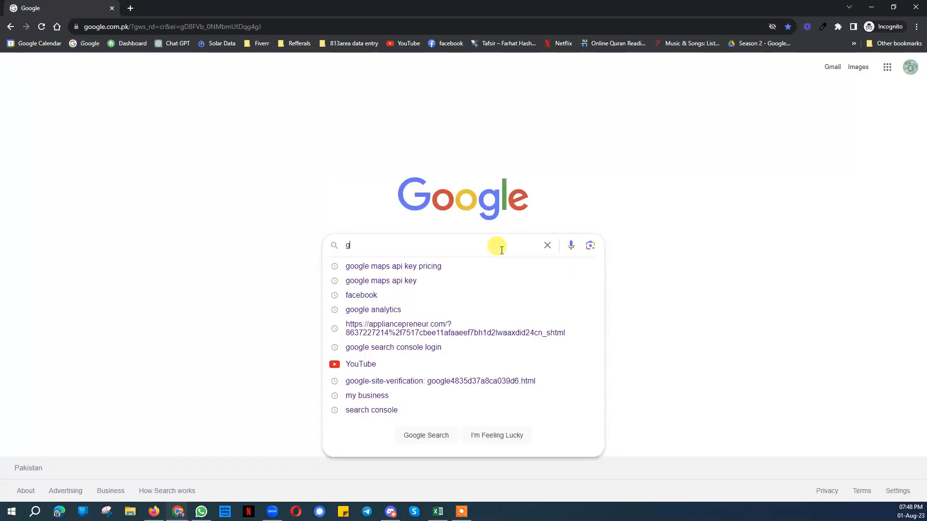
type("oogle maps api key")
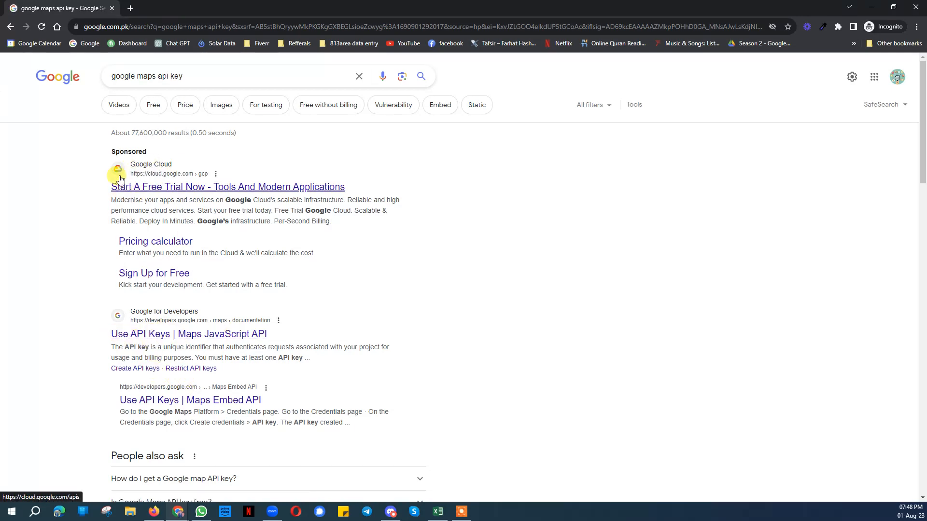
mouse_move(214, 339)
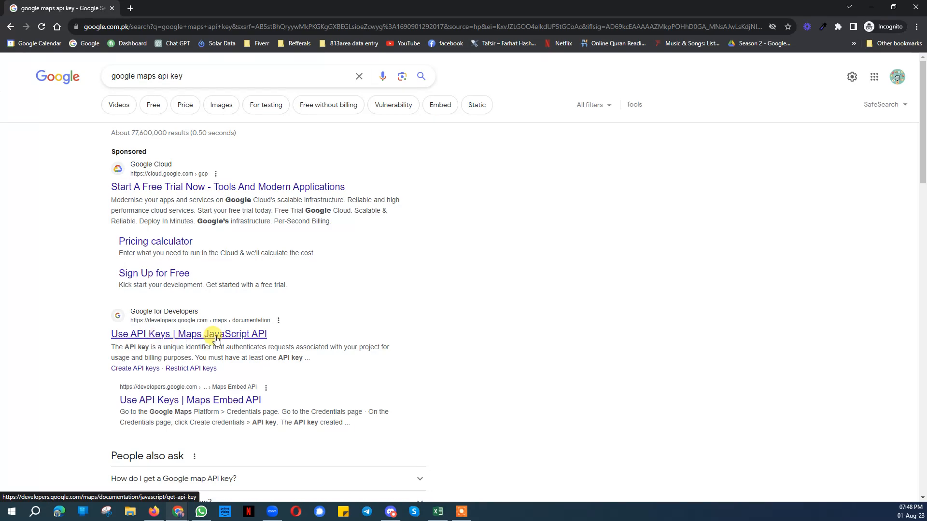
left_click(188, 334)
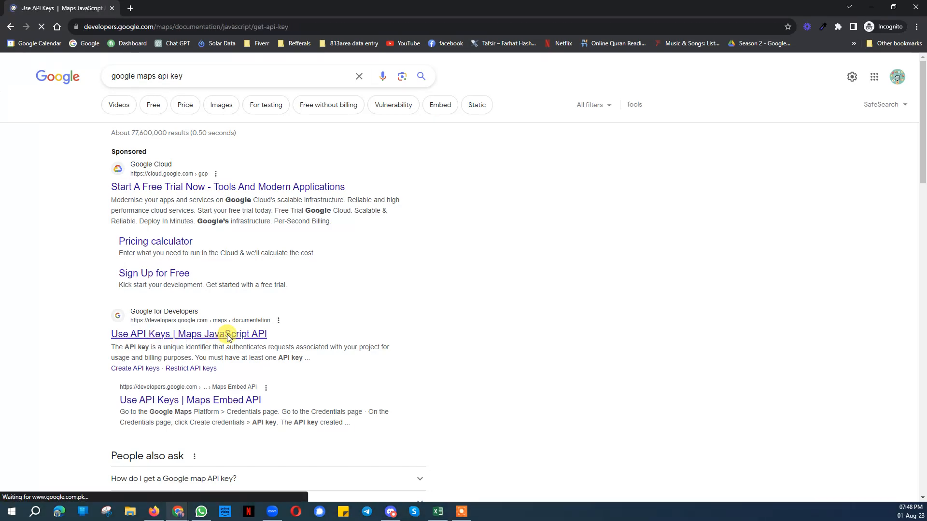
left_click(189, 334)
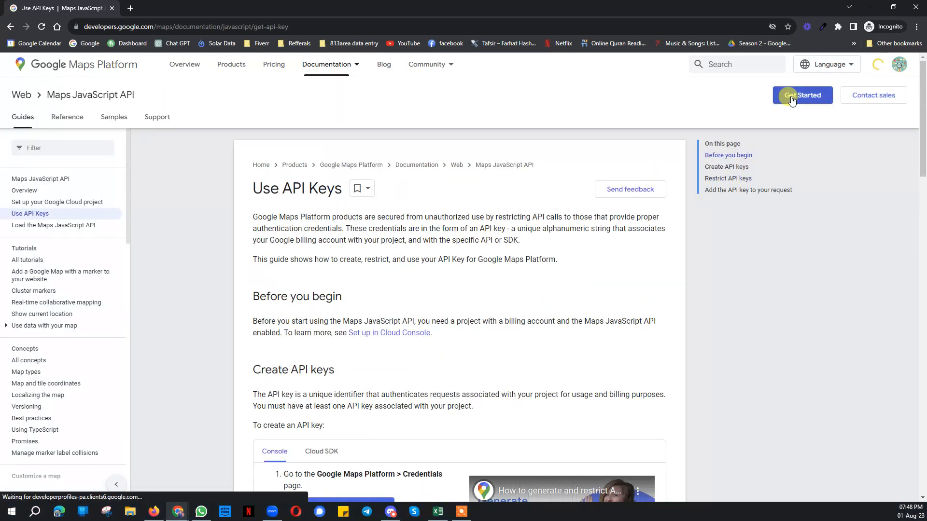
Step: Start the Google Maps Platform free trial from Get Started, reaching Step 1 Account Information
left_click(357, 188)
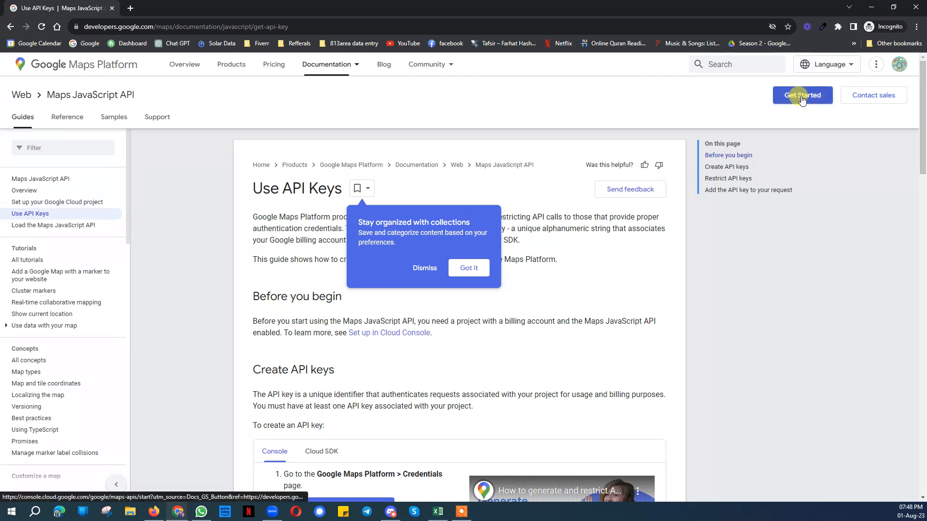
left_click(803, 95)
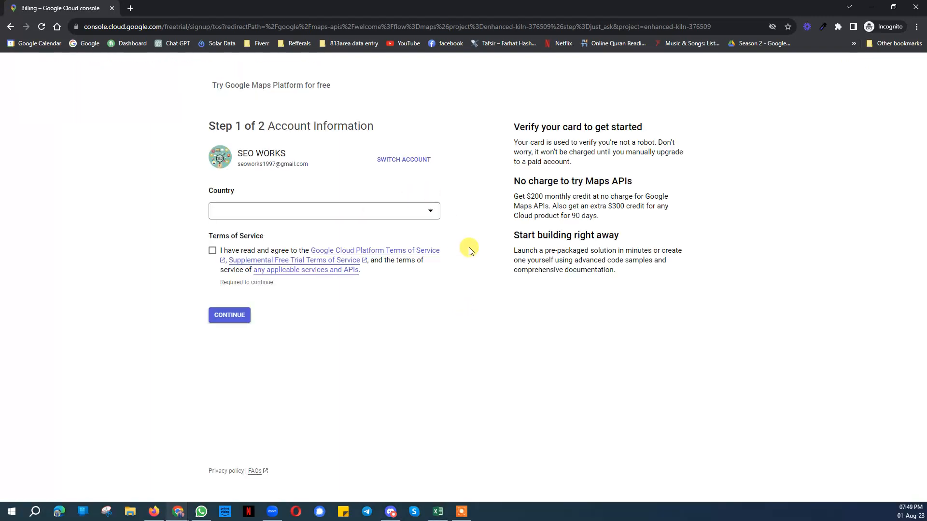
Step: Choose Pakistan, accept the Terms of Service, and continue to Payment Information Verification
left_click(325, 212)
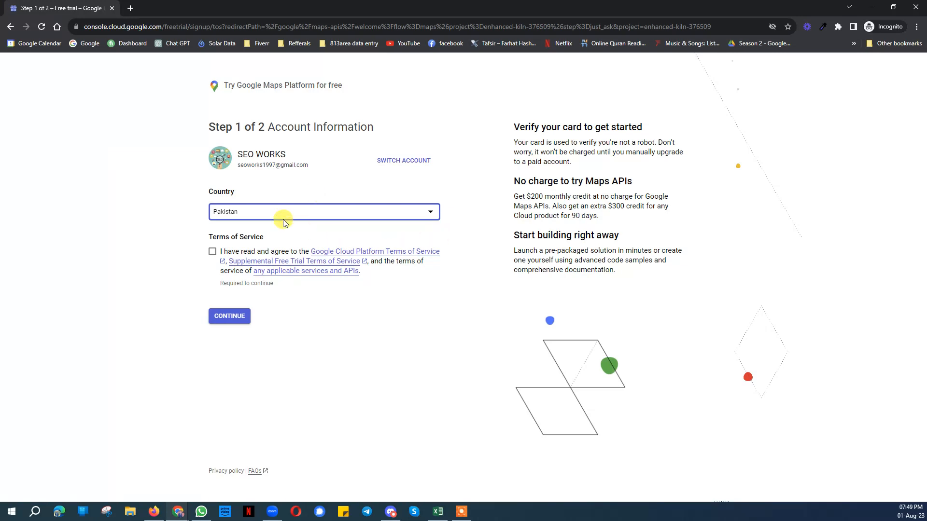
mouse_move(275, 259)
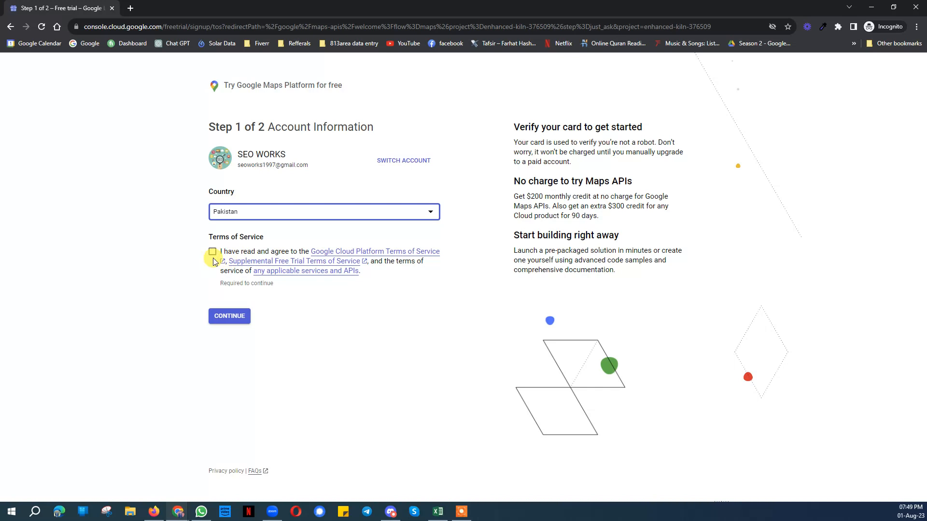
left_click(212, 251)
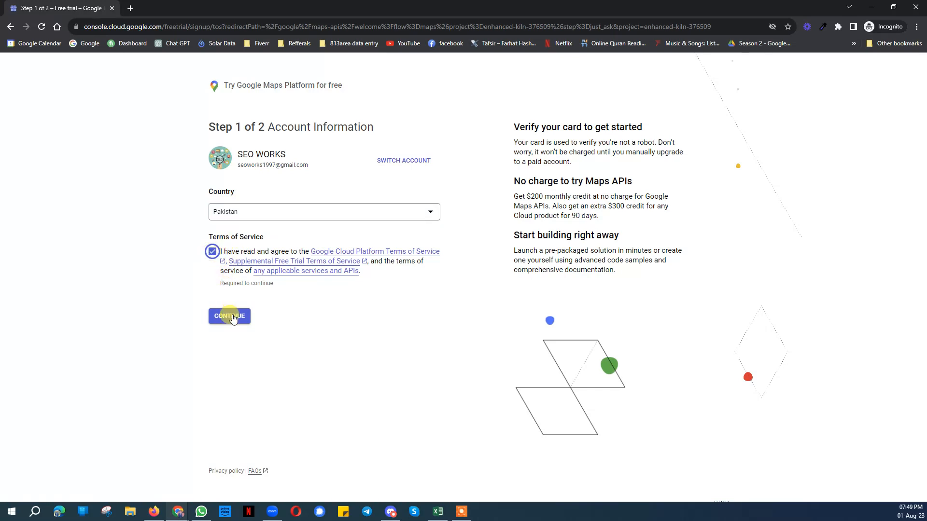
left_click(230, 316)
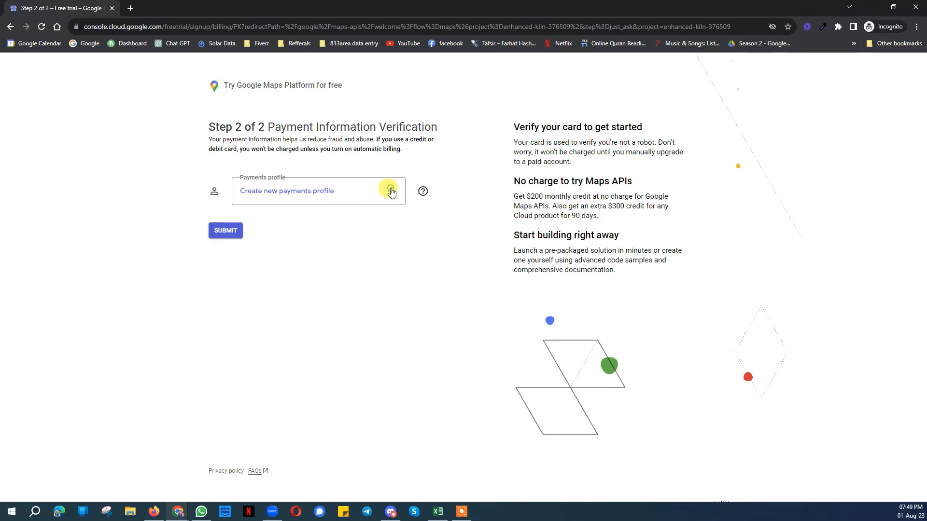
Step: Create an Organization payments profile named seoworks using the saved Lahore, Pakistan address
left_click(390, 190)
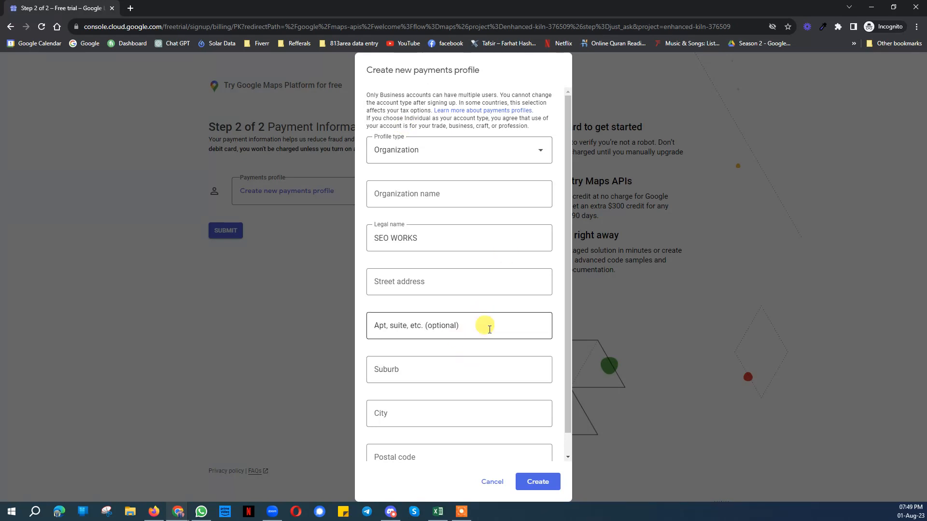
scroll("down", 3)
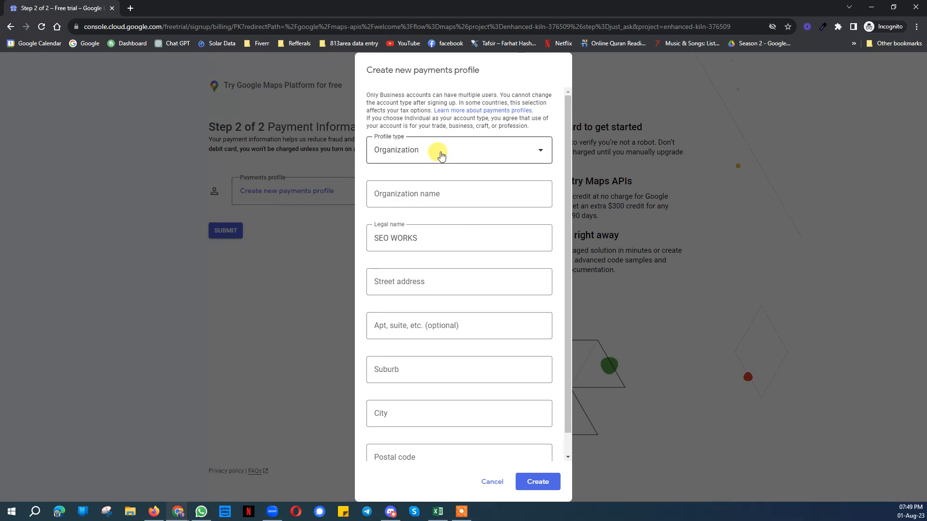
left_click(459, 194)
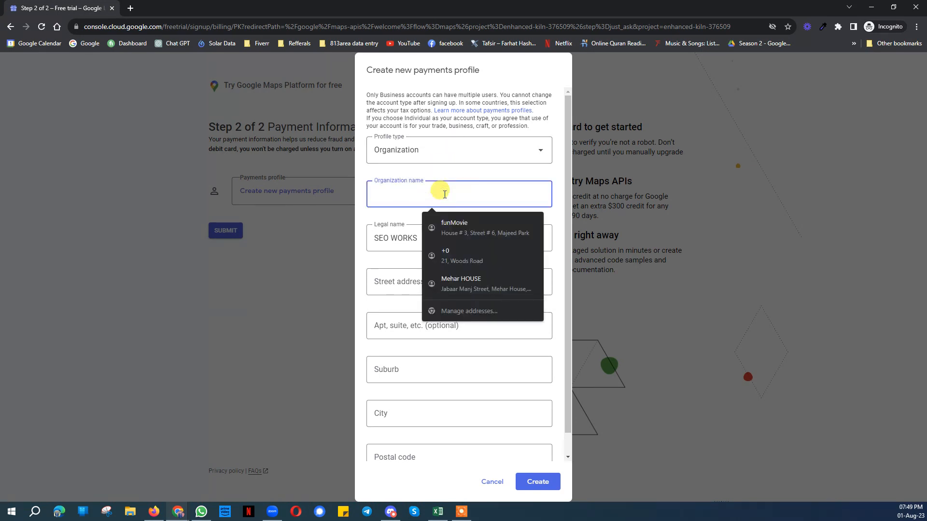
type("telsolutio")
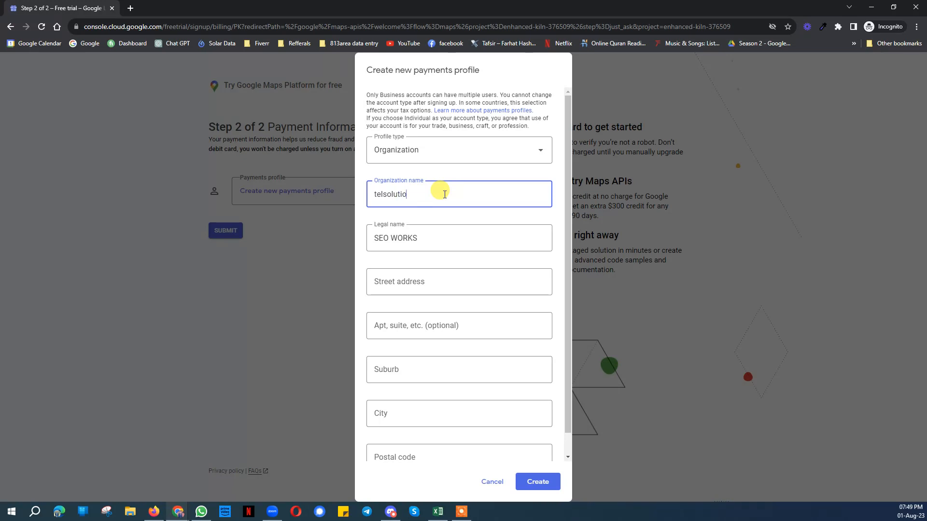
key("ctrl+a")
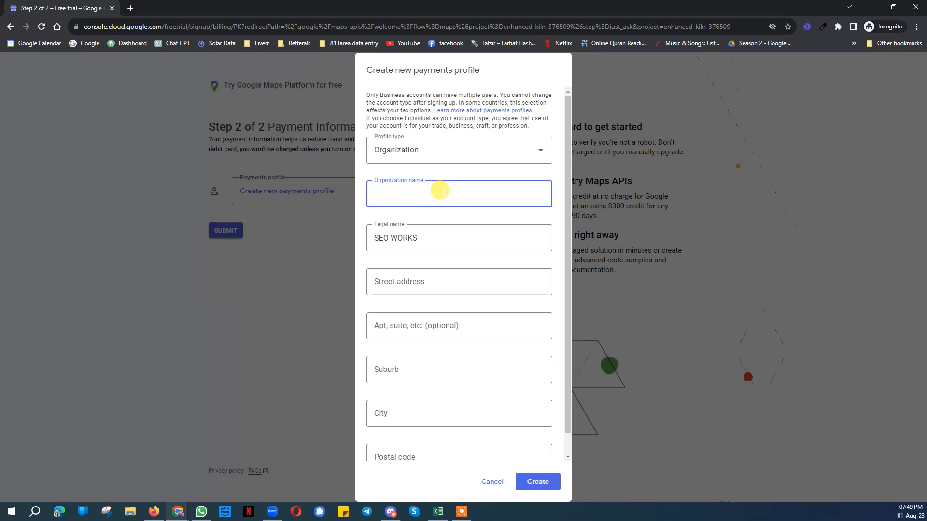
type("tsolutinsa")
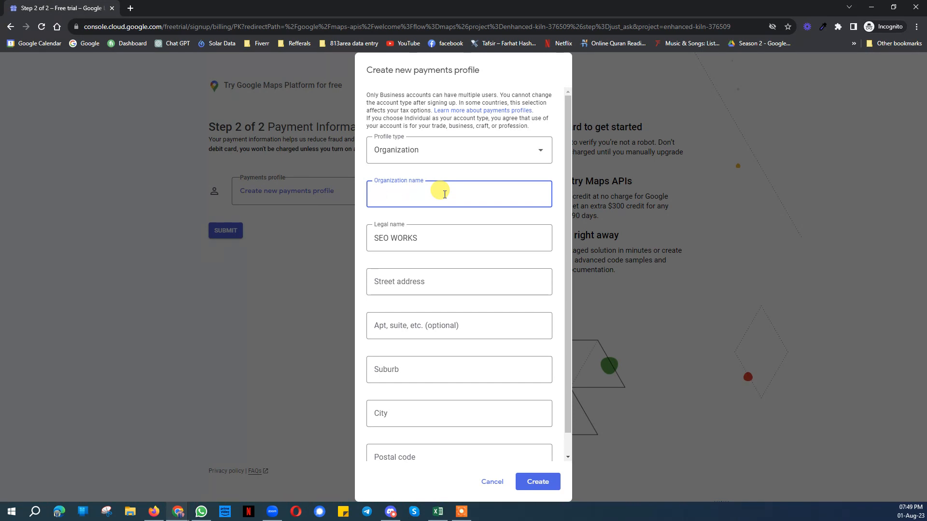
type("seoworks")
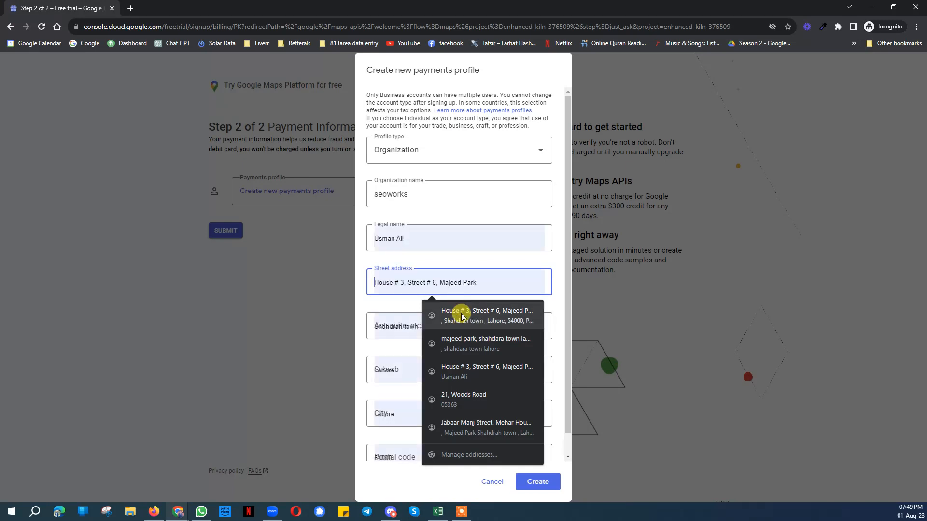
left_click(486, 316)
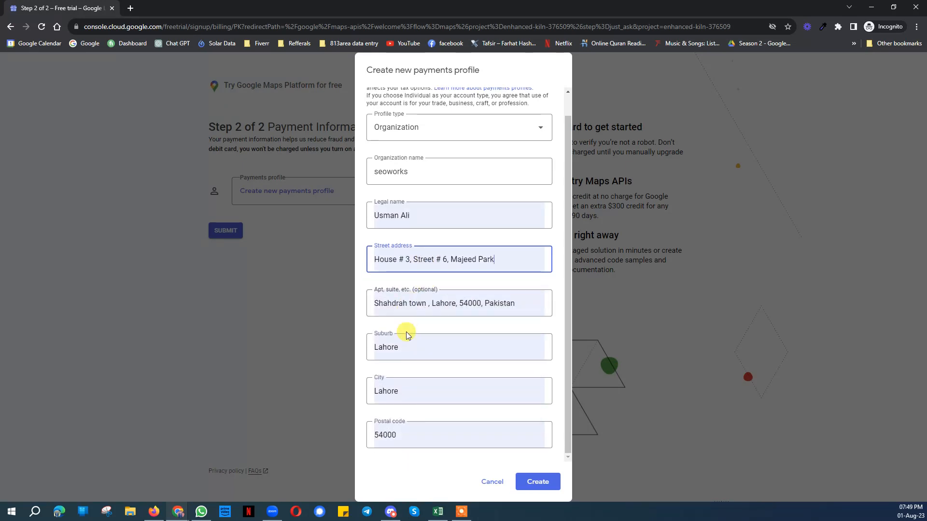
left_click(537, 481)
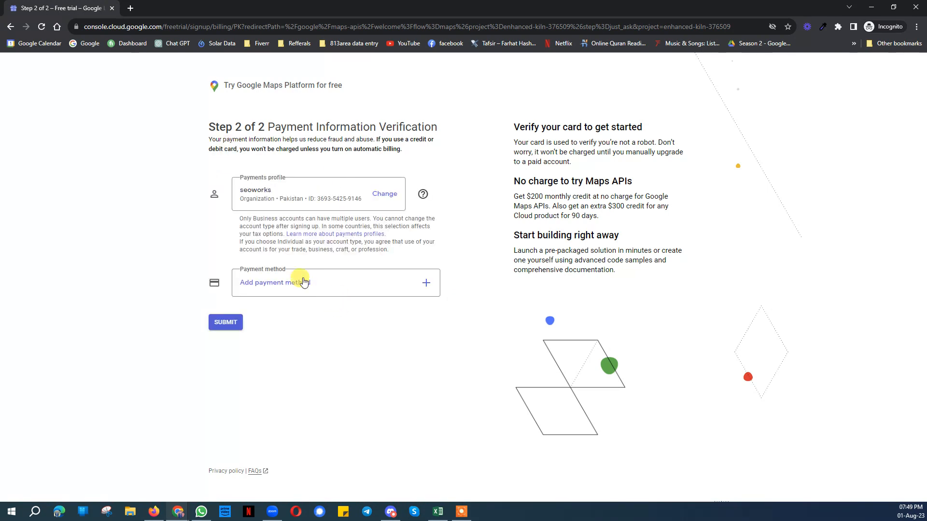
Step: Begin adding a credit or debit card, cancel it, and dismiss the submit-without-card dialog
left_click(274, 282)
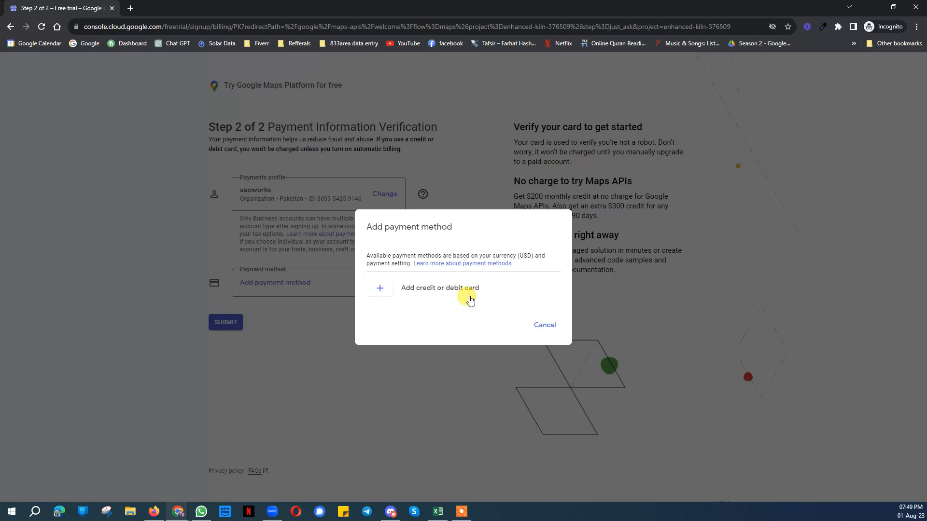
left_click(439, 288)
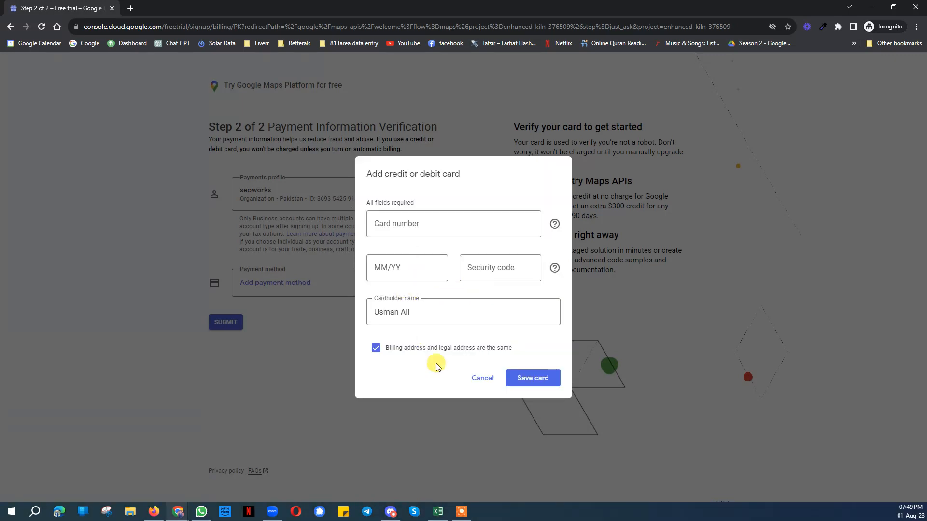
mouse_move(482, 378)
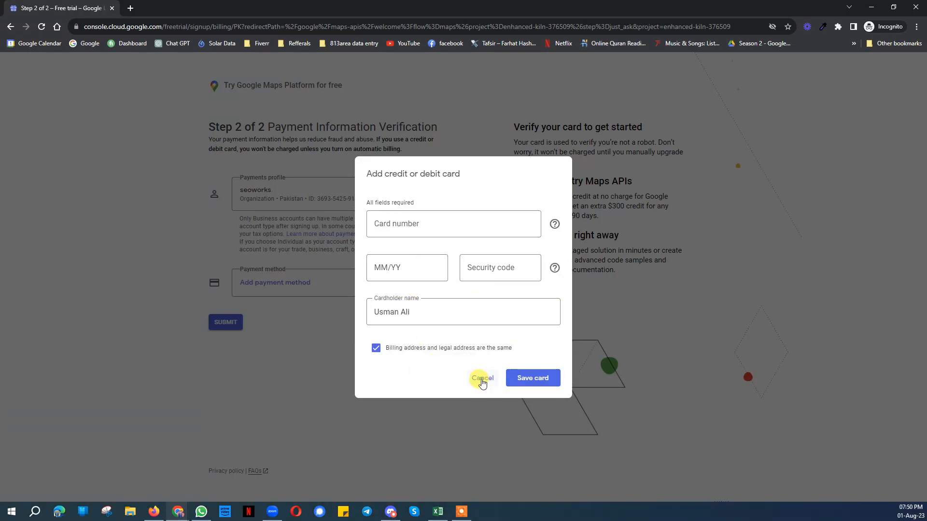
left_click(482, 377)
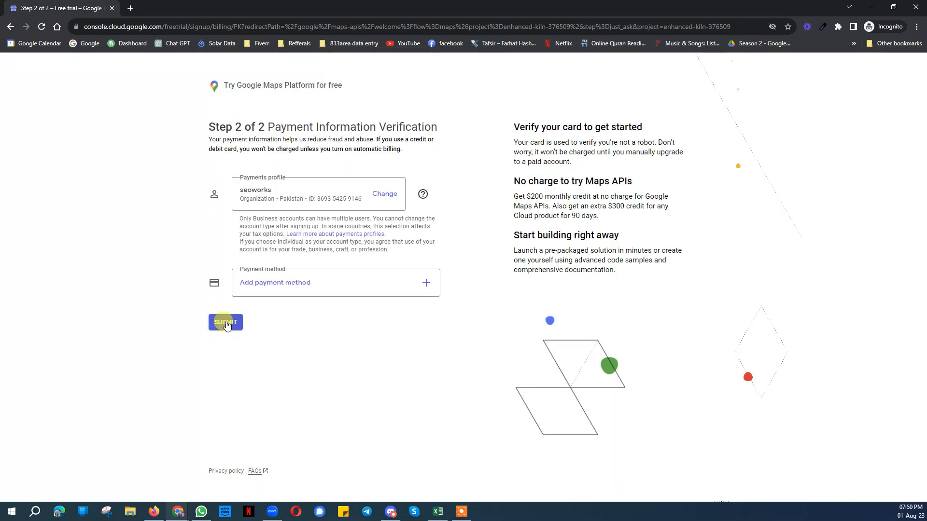
left_click(275, 282)
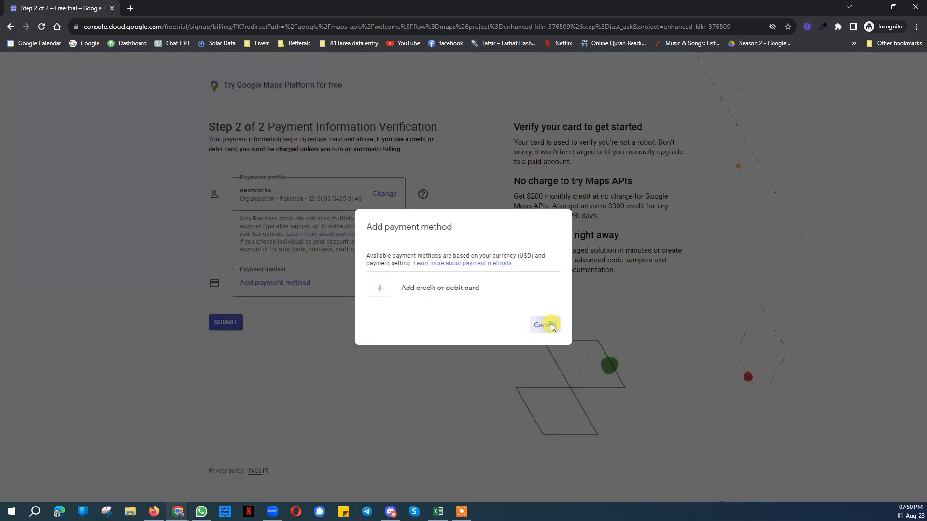
left_click(542, 325)
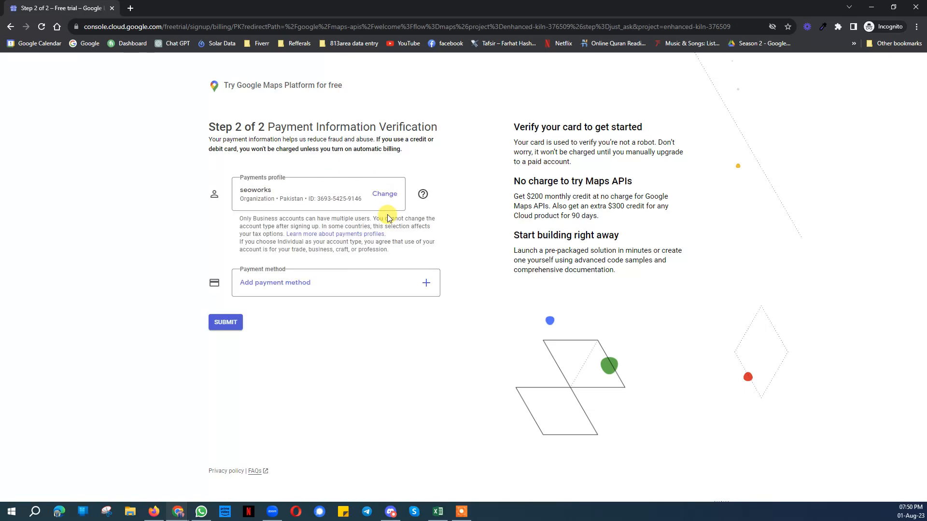
mouse_move(442, 381)
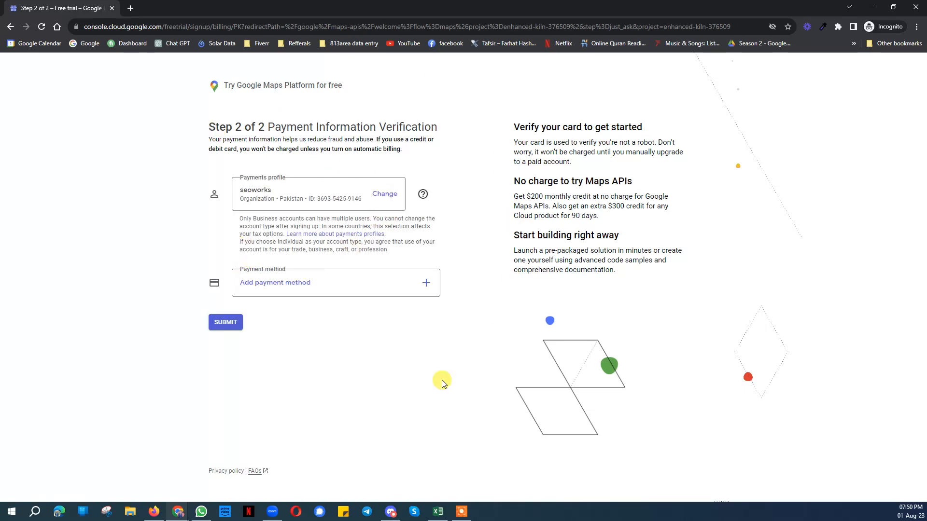
mouse_move(237, 212)
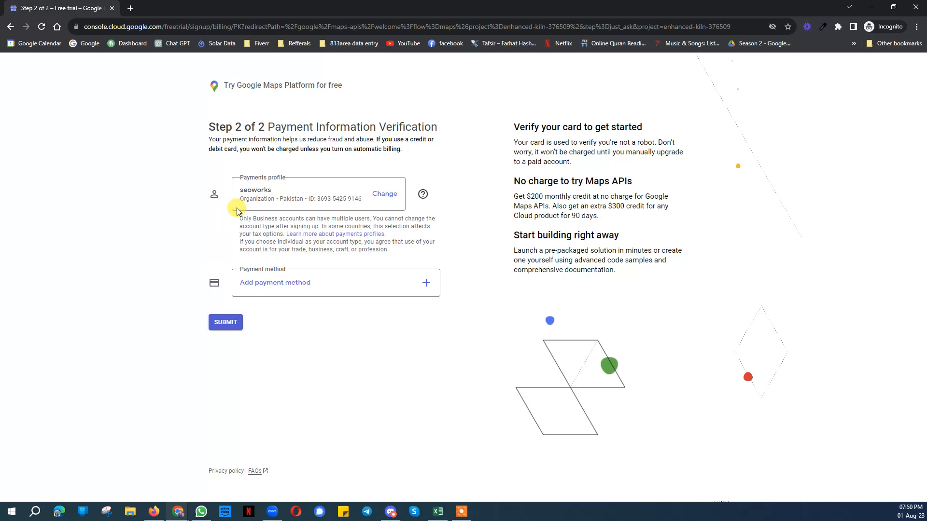
mouse_move(230, 288)
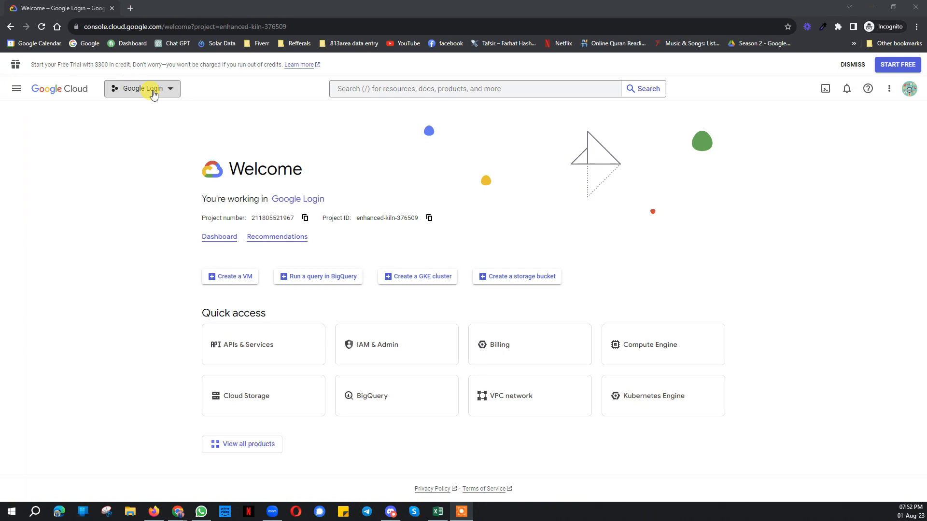
Step: Create a new Google Cloud project named Testing from the project selector
left_click(142, 88)
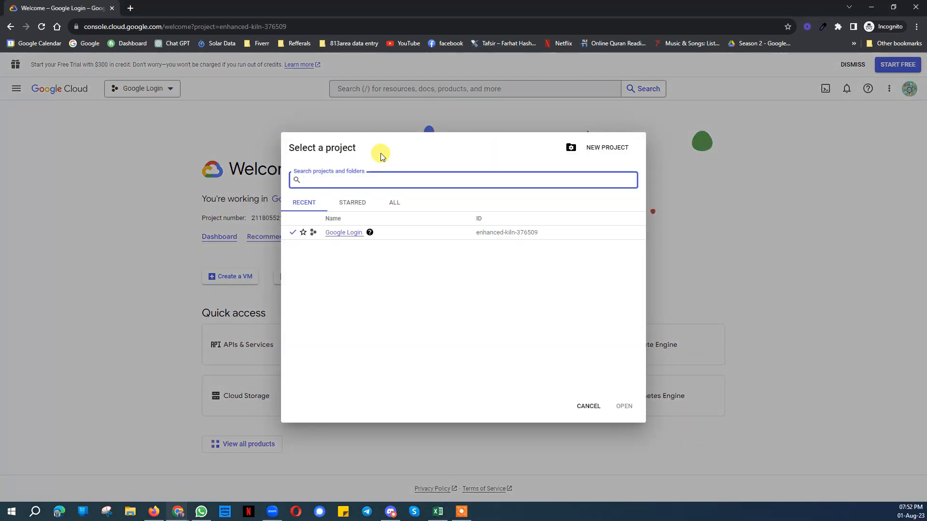
mouse_move(566, 148)
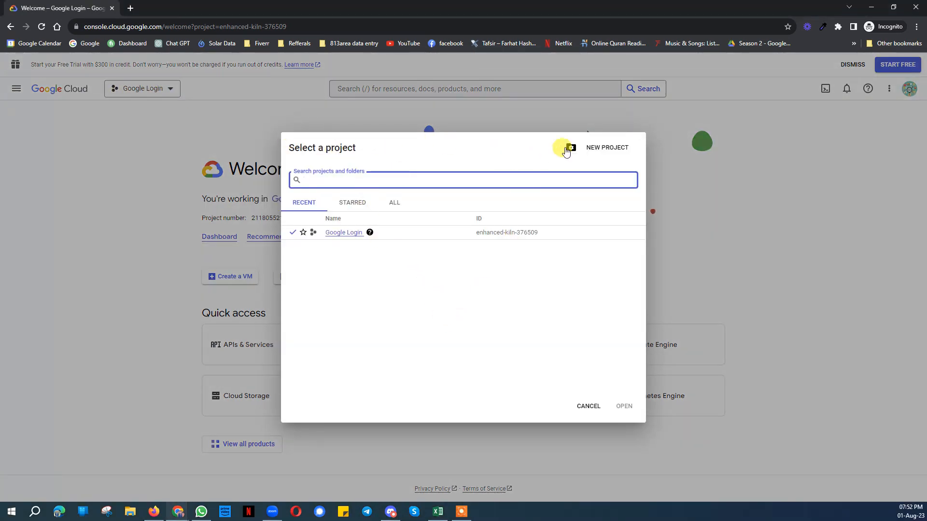
left_click(607, 147)
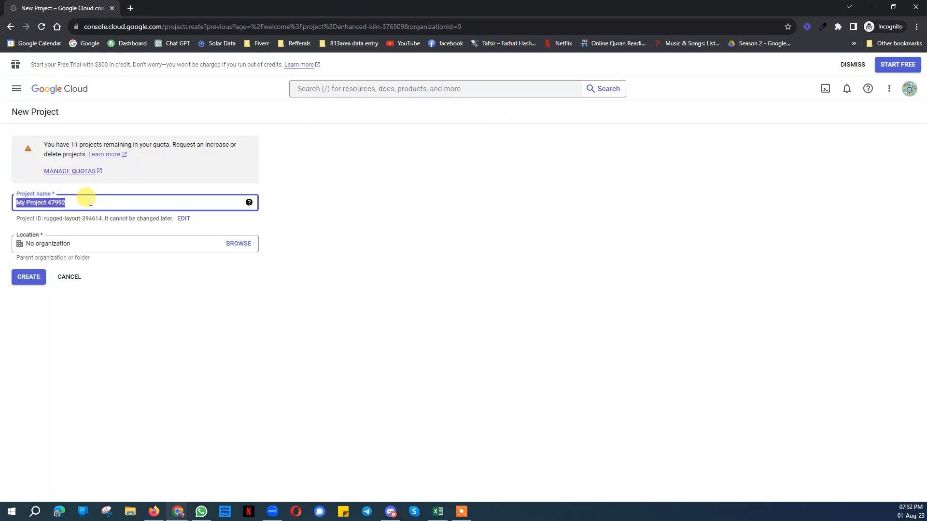
type("Testi")
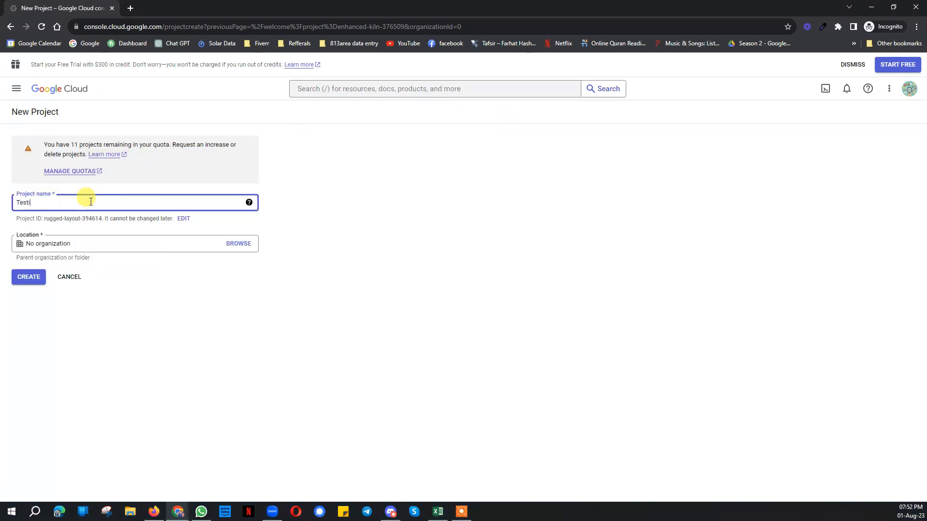
type("ng")
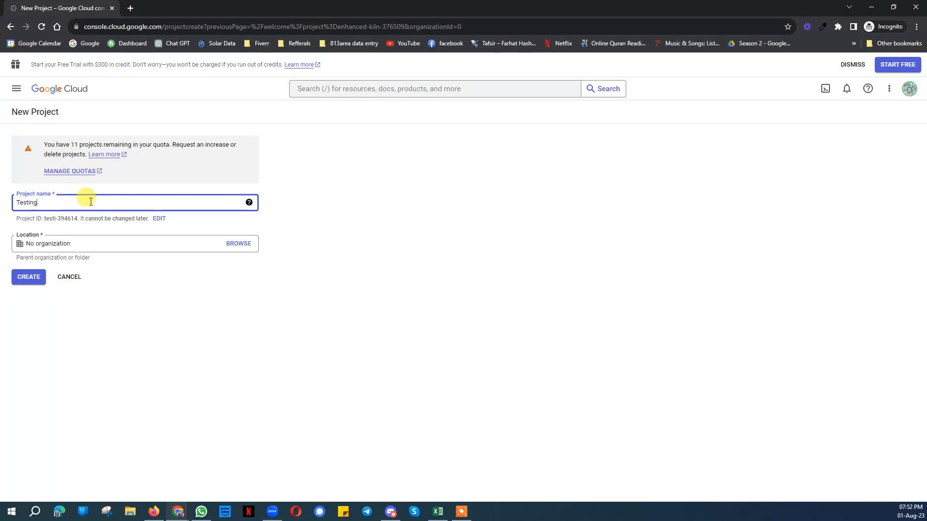
left_click(28, 277)
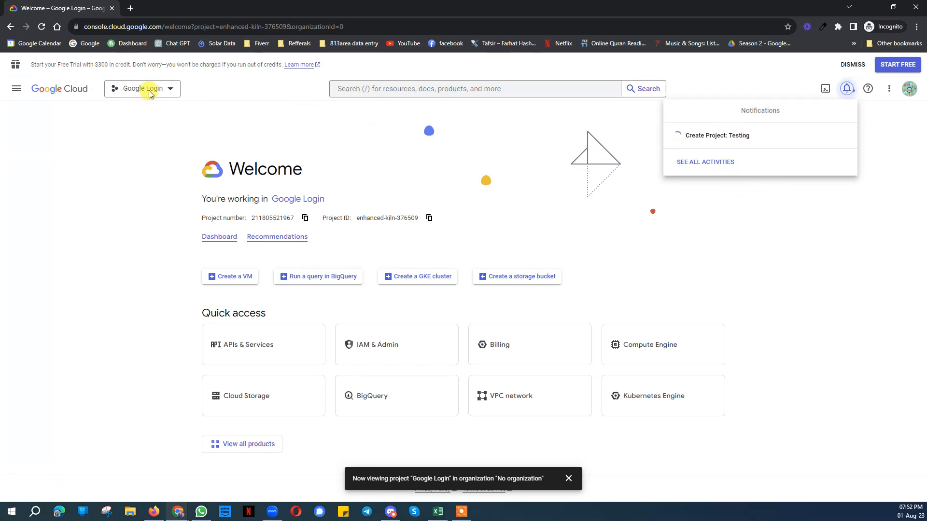
Step: Dismiss the creation notifications and reopen the project list showing Testing
left_click(847, 89)
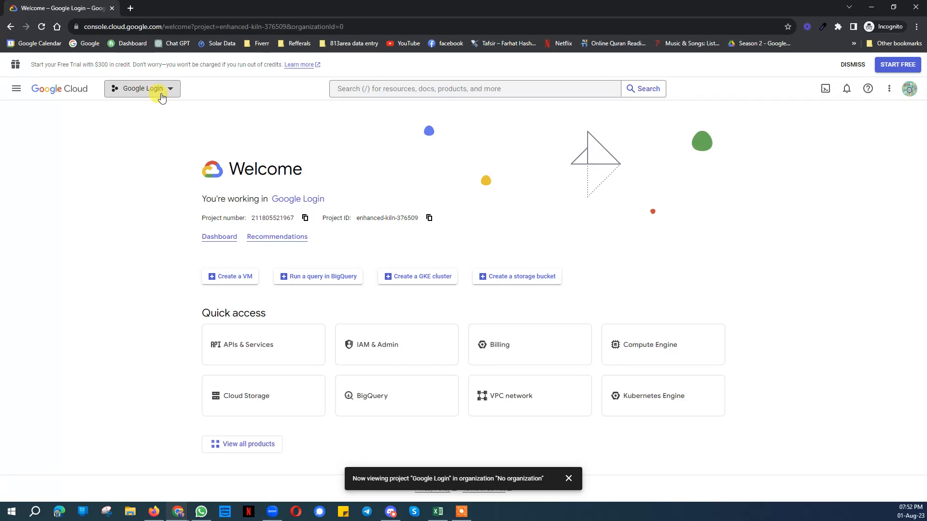
left_click(142, 89)
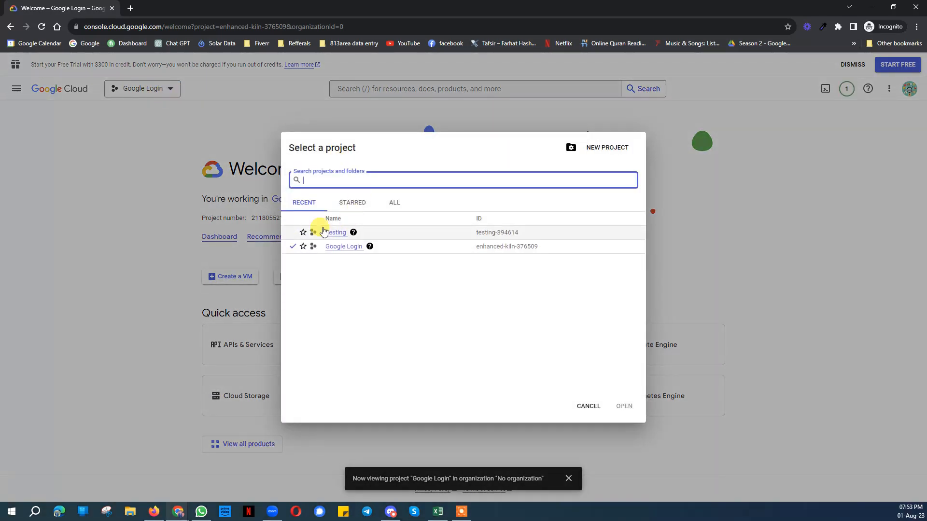
Step: Make Testing the active project and go to APIs & Services > Library
left_click(336, 232)
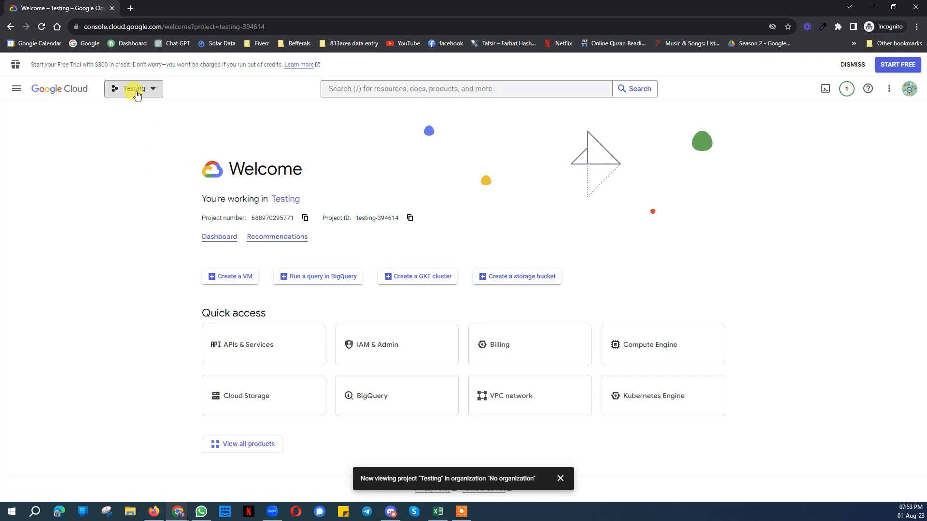
left_click(17, 89)
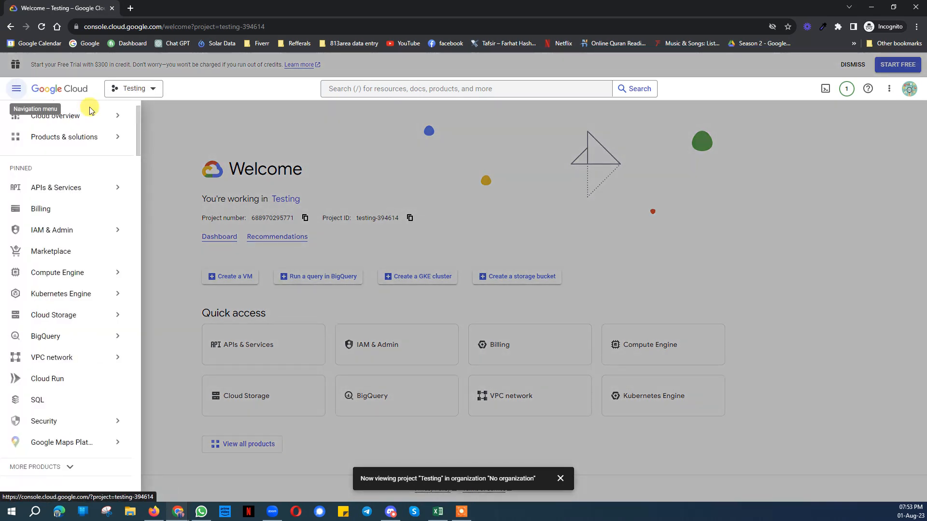
left_click(116, 187)
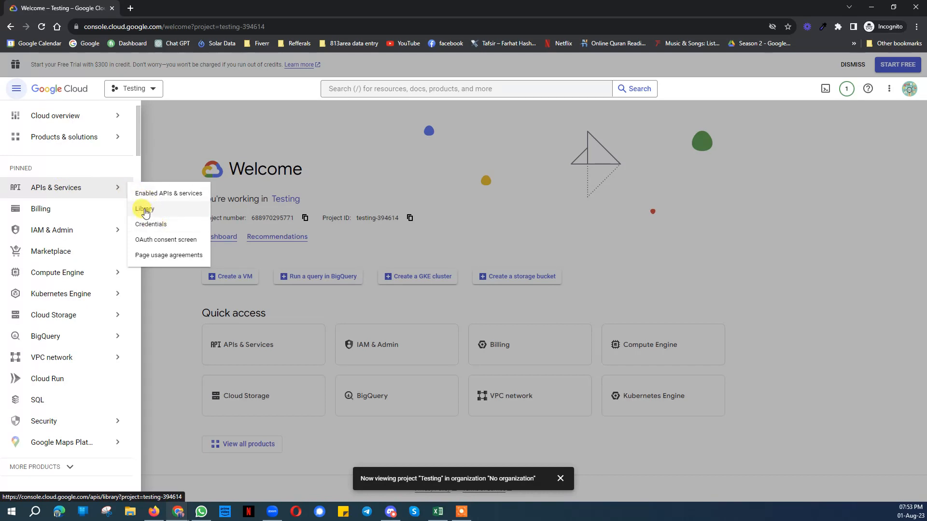
left_click(143, 210)
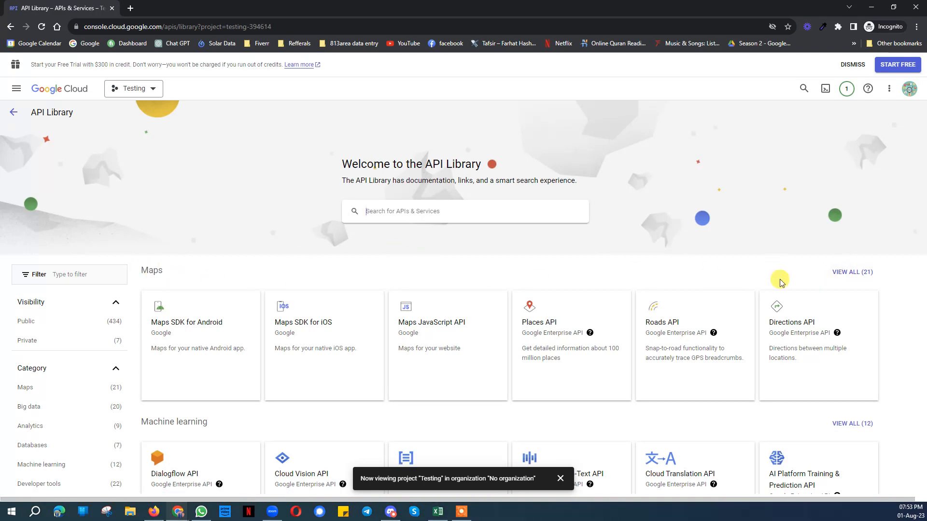
Step: Show all 21 Maps APIs and open Geolocation, Places (New), Places and Geocoding in new tabs
left_click(853, 272)
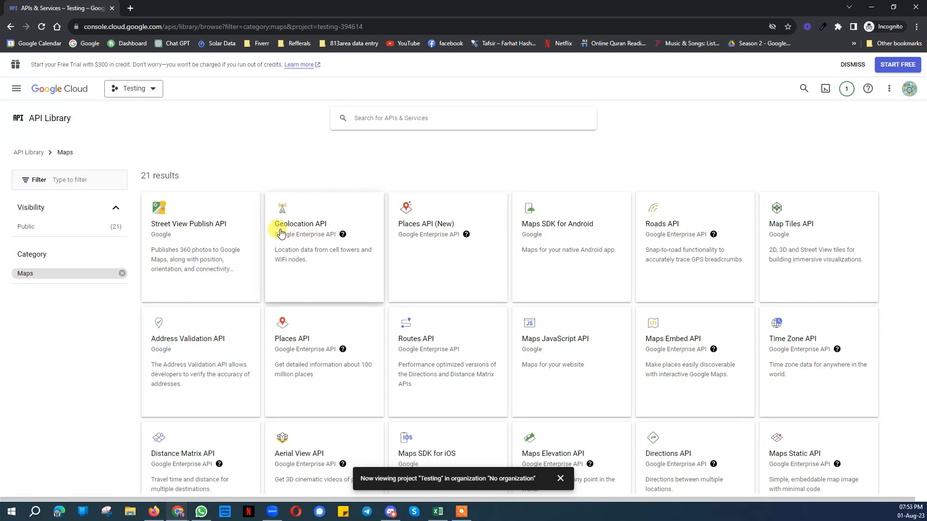
left_click(301, 224)
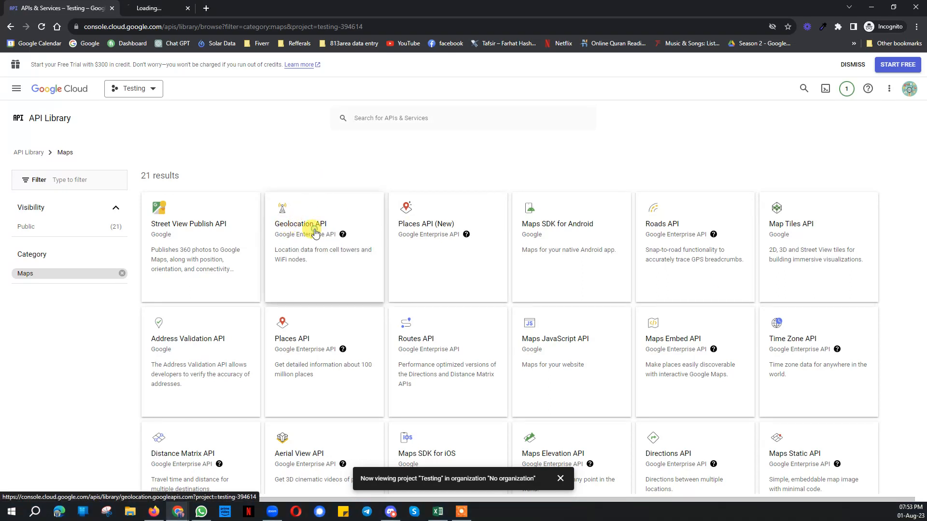
left_click(435, 234)
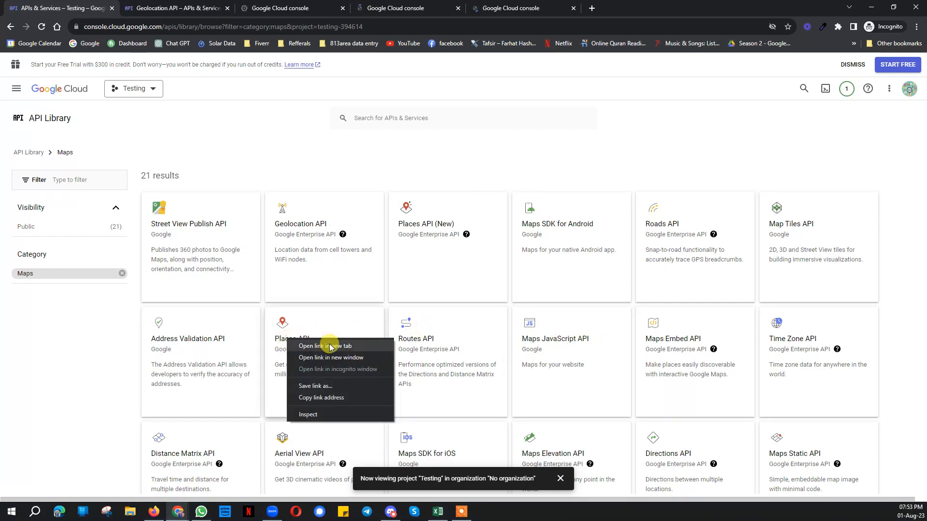
left_click(324, 345)
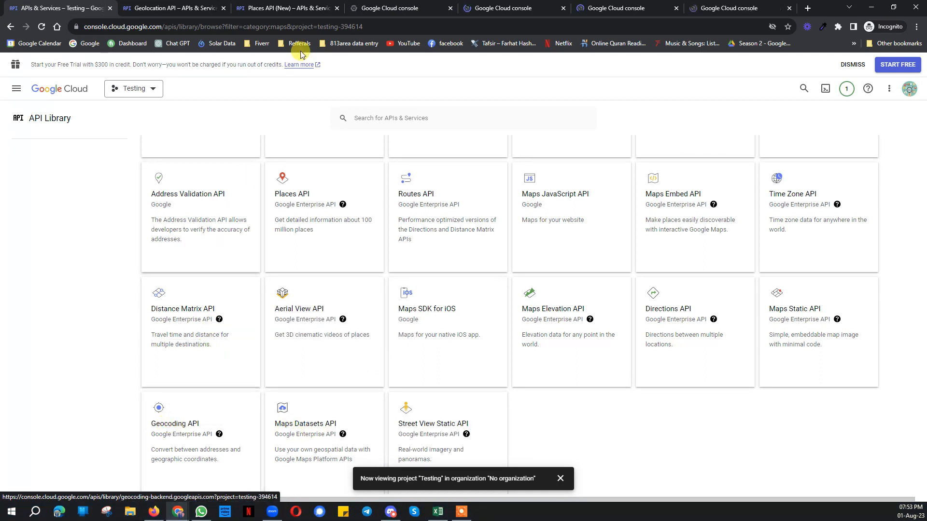
left_click(173, 7)
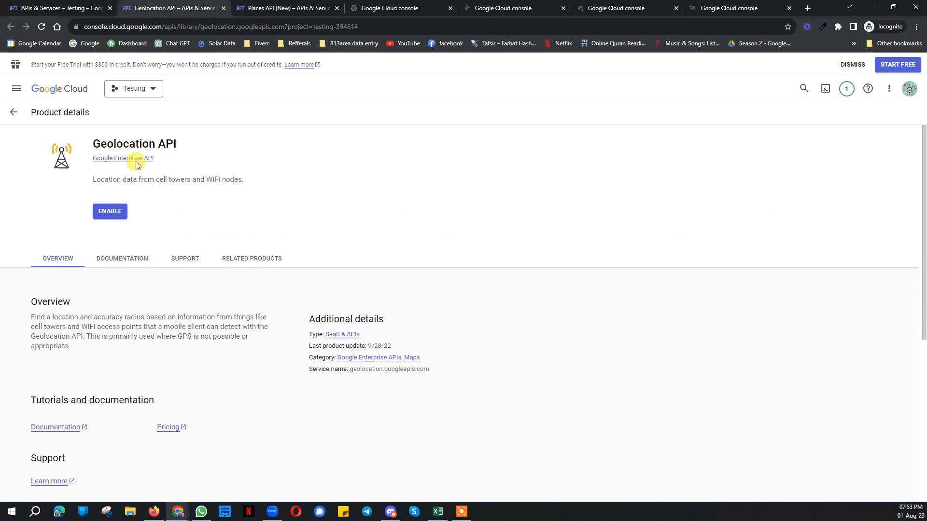
Step: Enable the Geolocation API and Places API (New), hitting the billing-required prompt
left_click(284, 8)
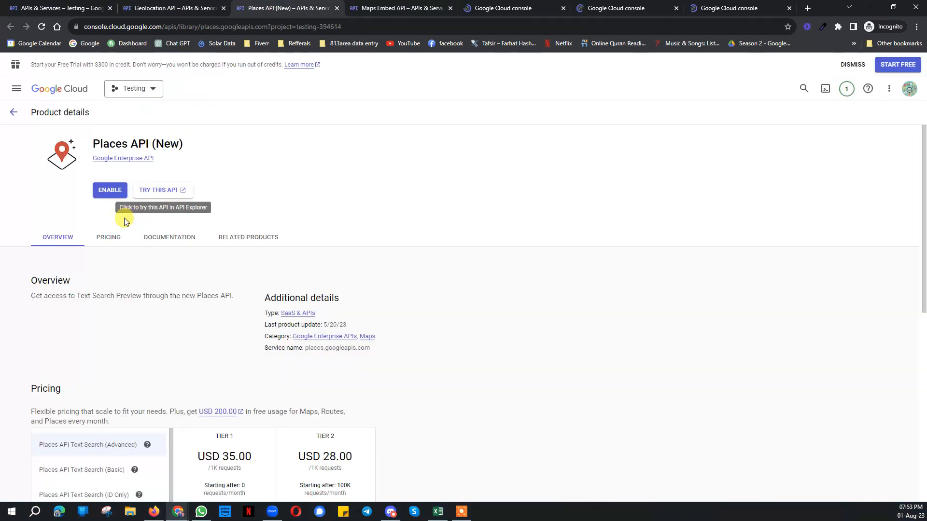
left_click(400, 8)
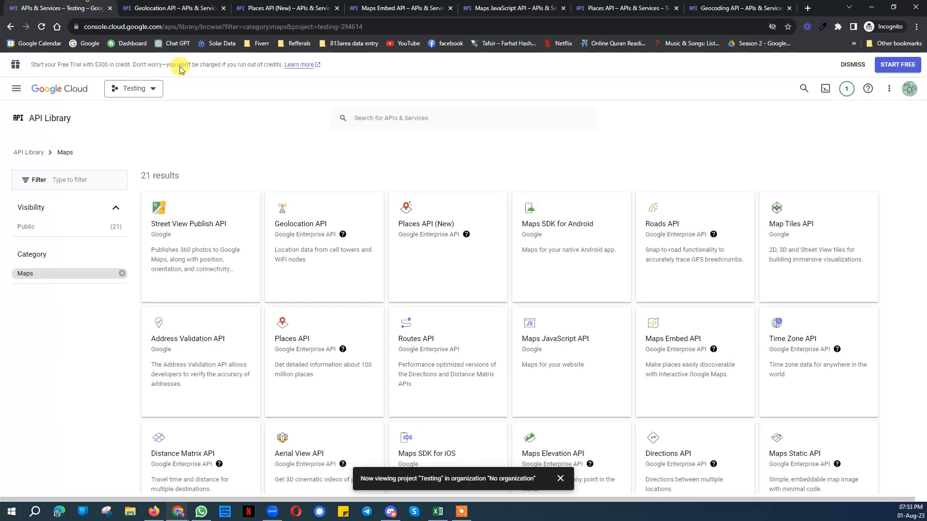
mouse_move(175, 260)
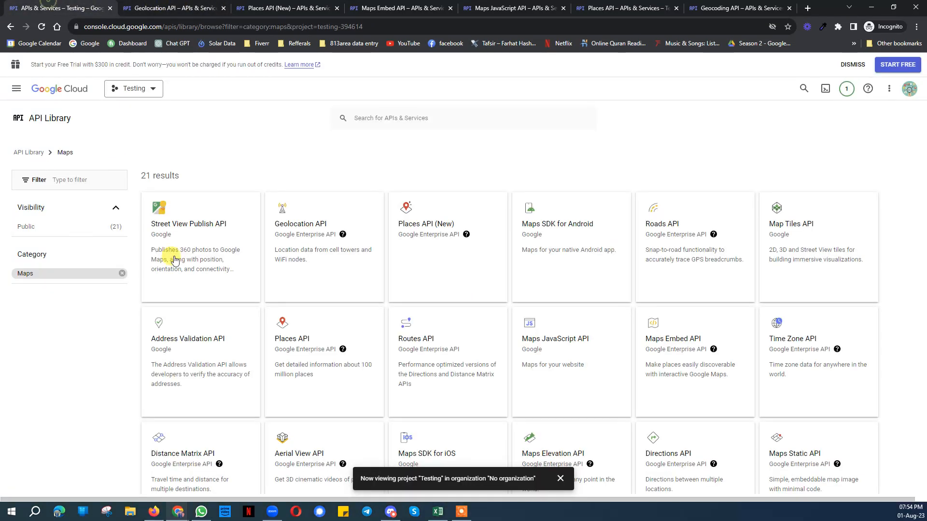
mouse_move(238, 148)
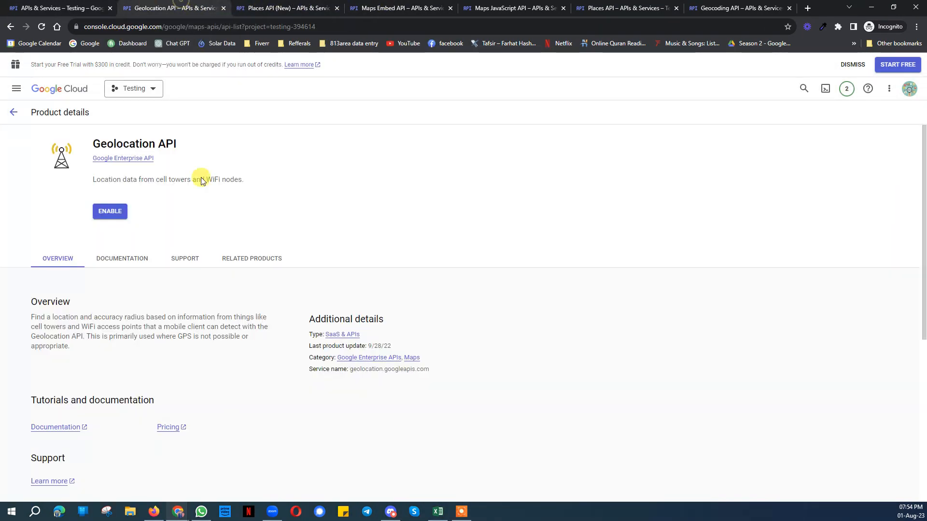
left_click(109, 212)
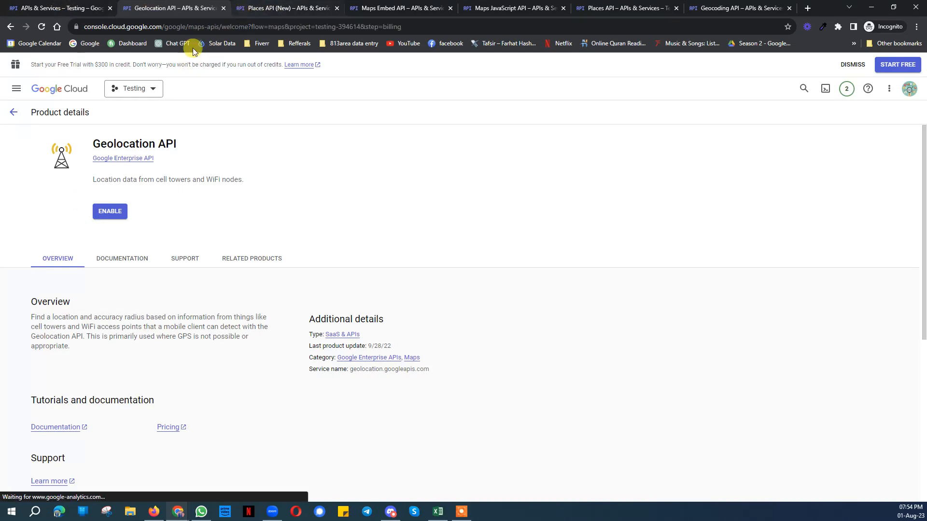
left_click(286, 8)
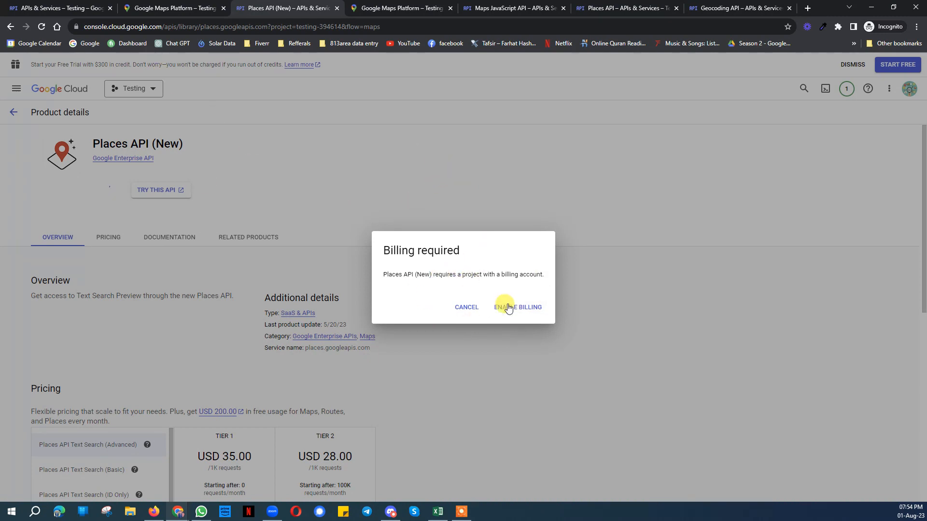
Step: Start billing setup for the project and close the extra Maps Platform tab
left_click(516, 307)
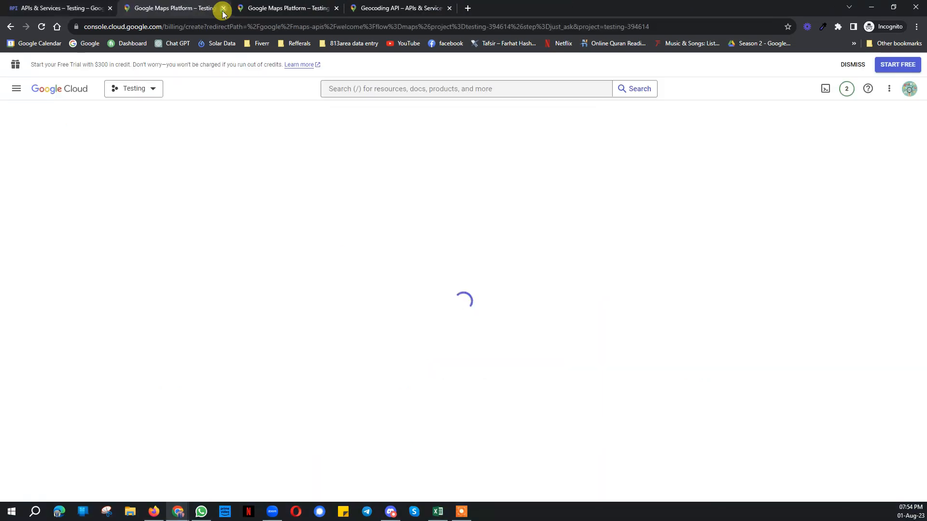
left_click(223, 8)
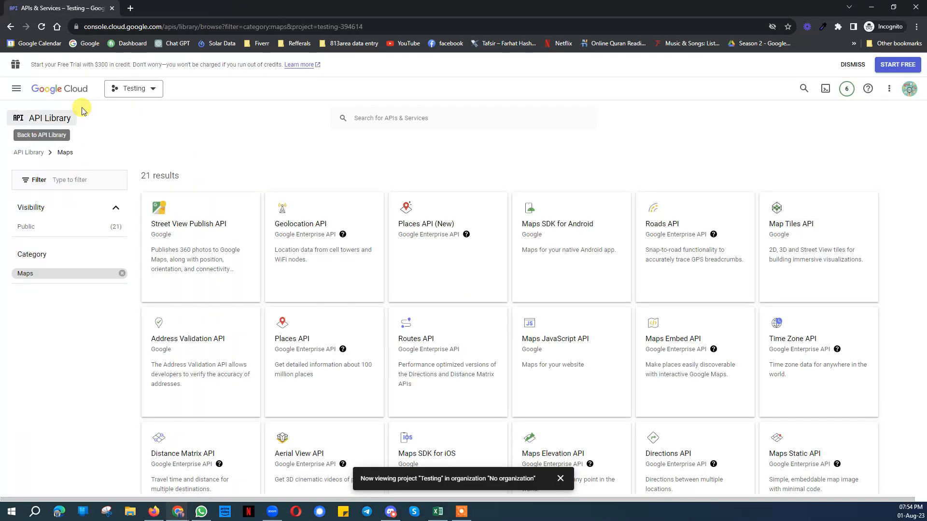
Step: Go to APIs & Services > Credentials for the Testing project, with no API keys yet
left_click(16, 89)
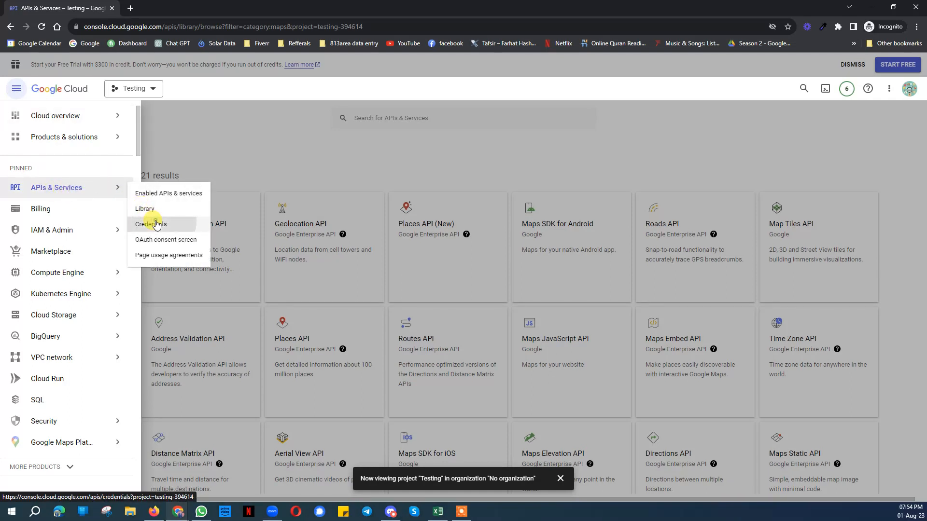
left_click(150, 224)
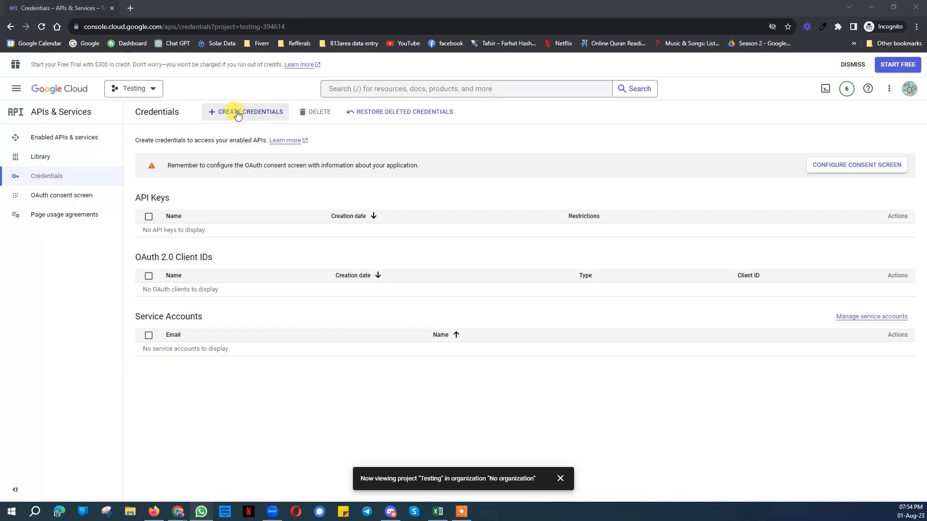
Step: Create a new API key, copy API key 1 and dismiss the created notice
left_click(244, 112)
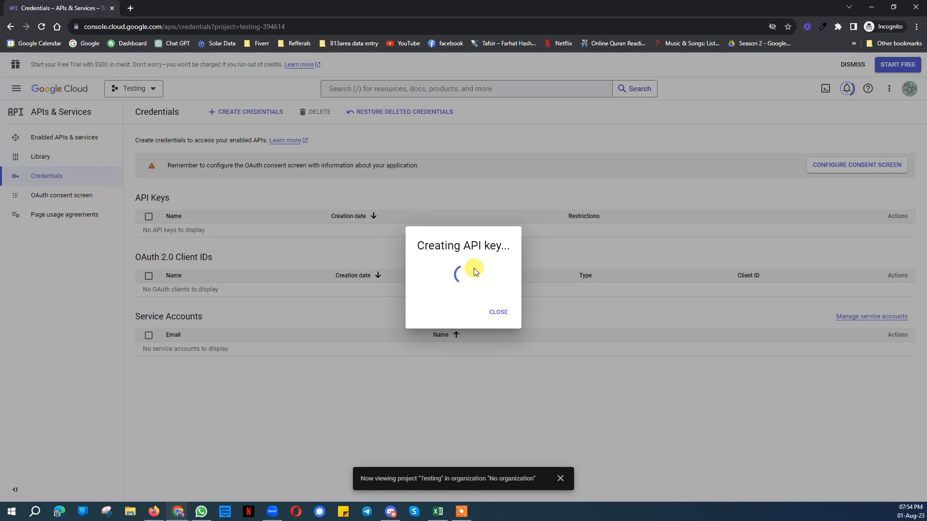
mouse_move(541, 326)
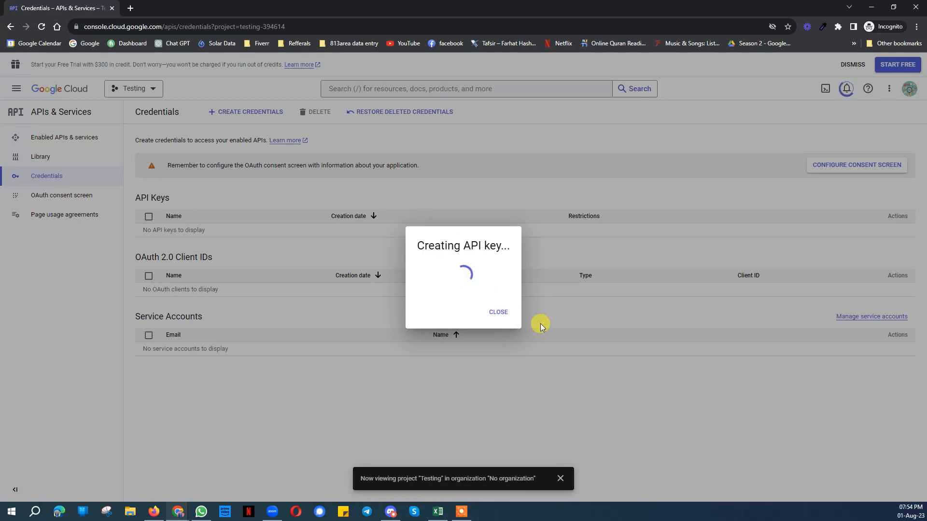
mouse_move(584, 331)
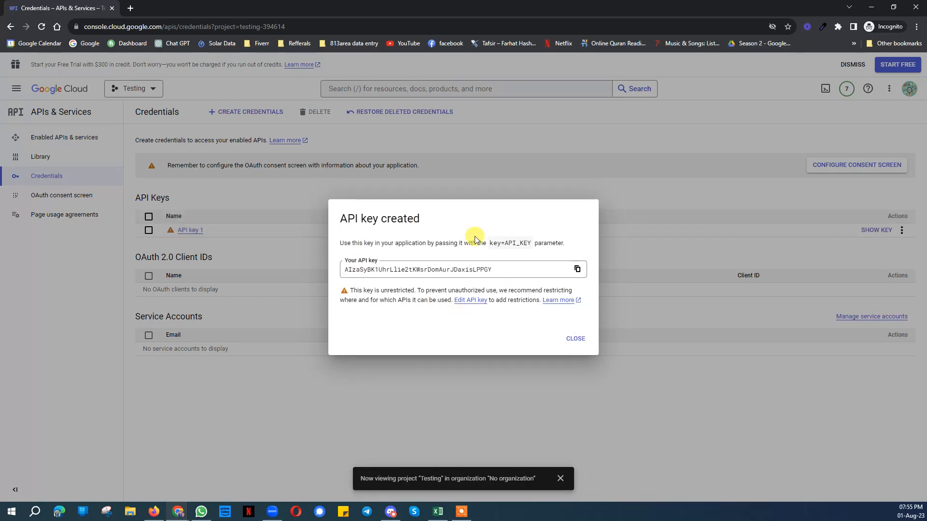
left_click(577, 269)
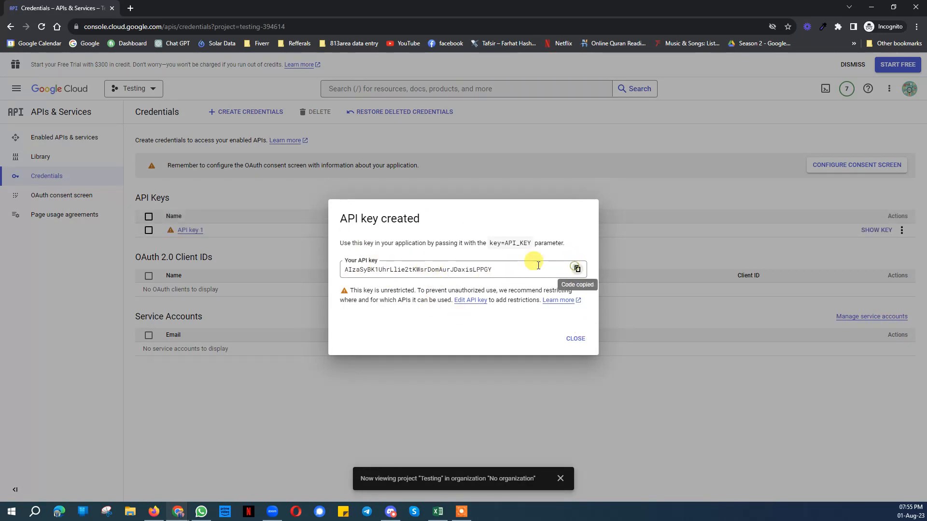
mouse_move(574, 338)
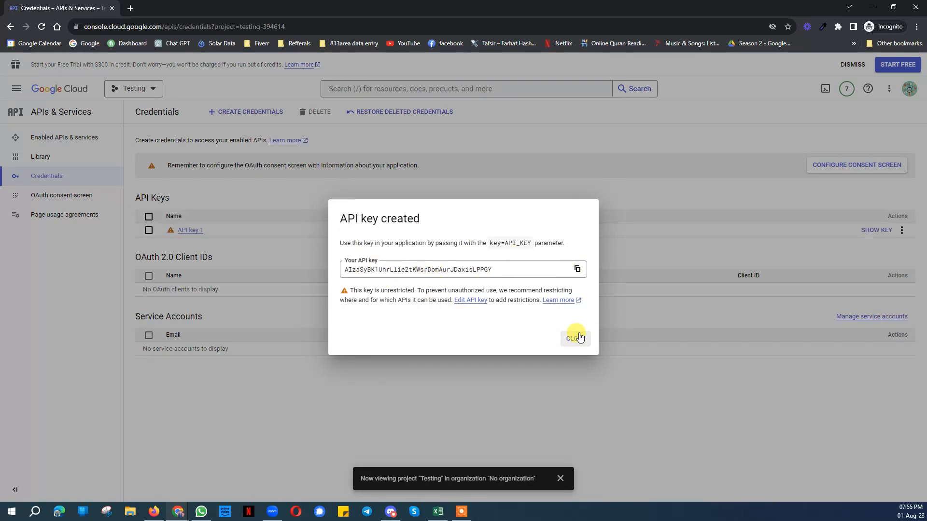
left_click(573, 338)
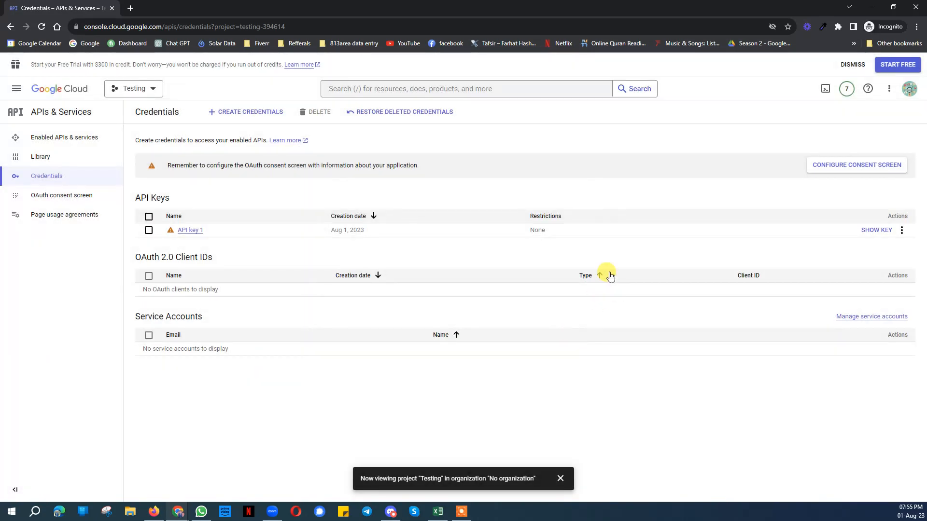
mouse_move(897, 245)
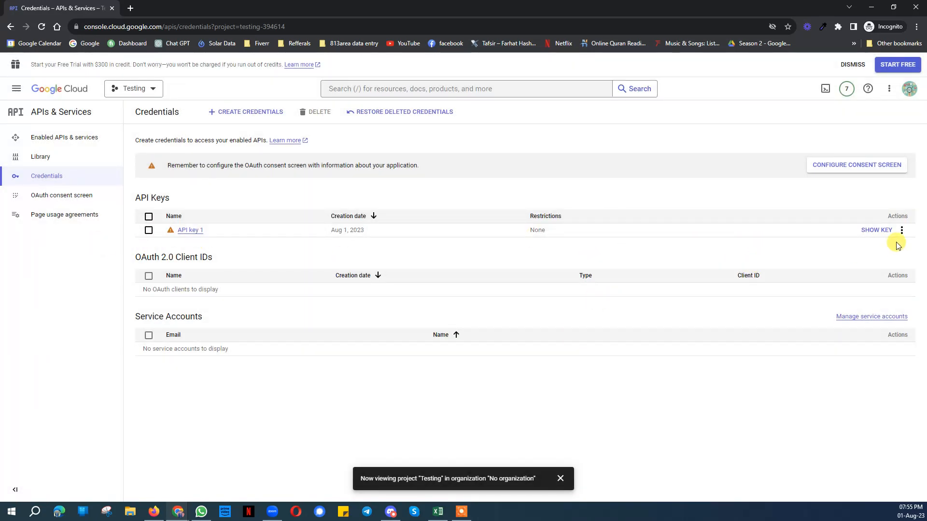
Step: Open the Edit API key page for API key 1, which has no restrictions yet
left_click(190, 230)
type("tulumdirectory.com")
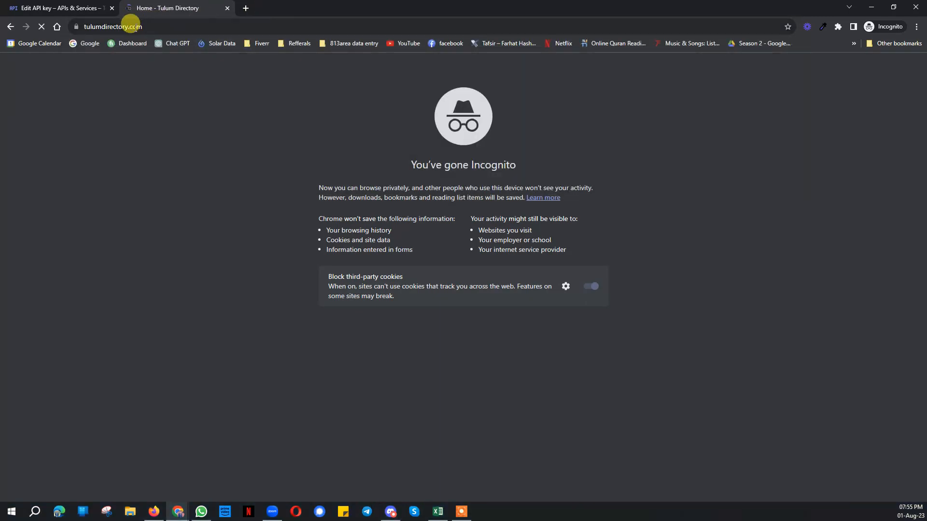
left_click(59, 8)
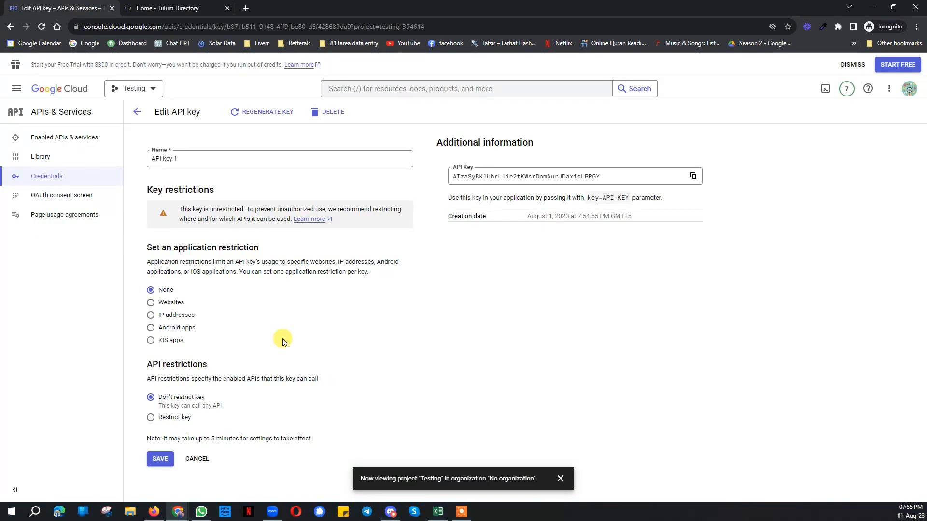
Step: Restrict API key 1 to Websites and add tulumdirectory.com/* as an allowed website
left_click(150, 302)
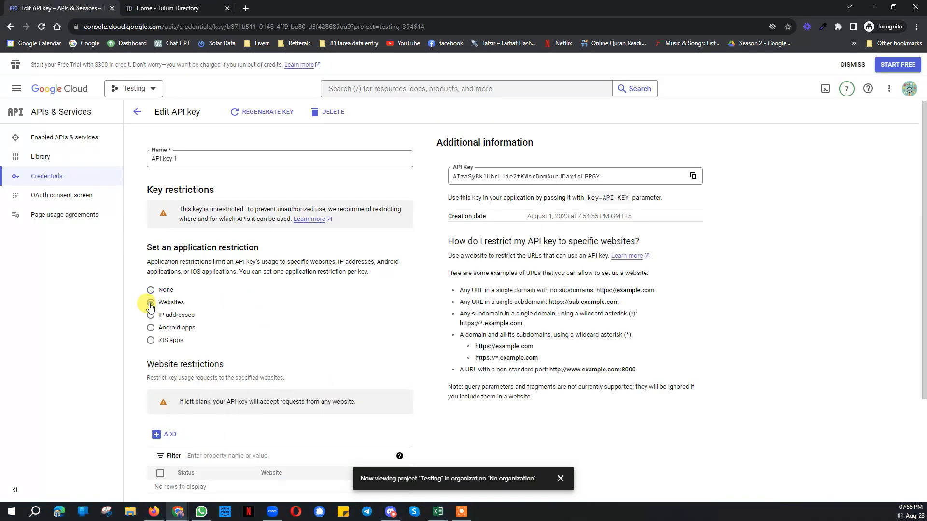
left_click(151, 302)
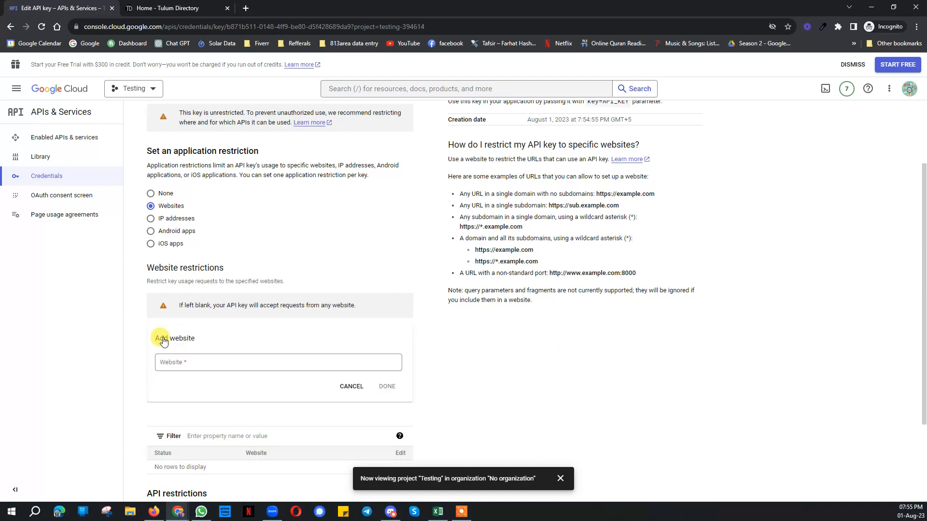
type("https://tulumdirectory.com/")
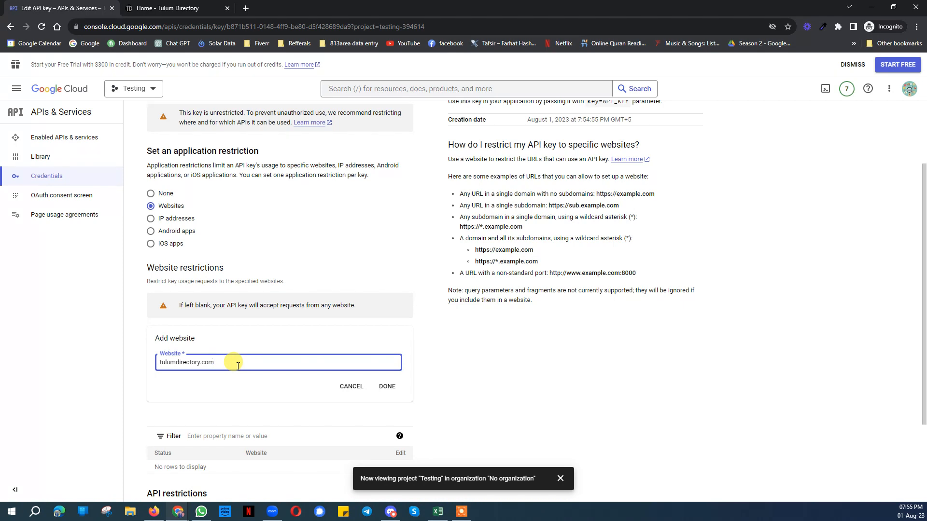
type("/*")
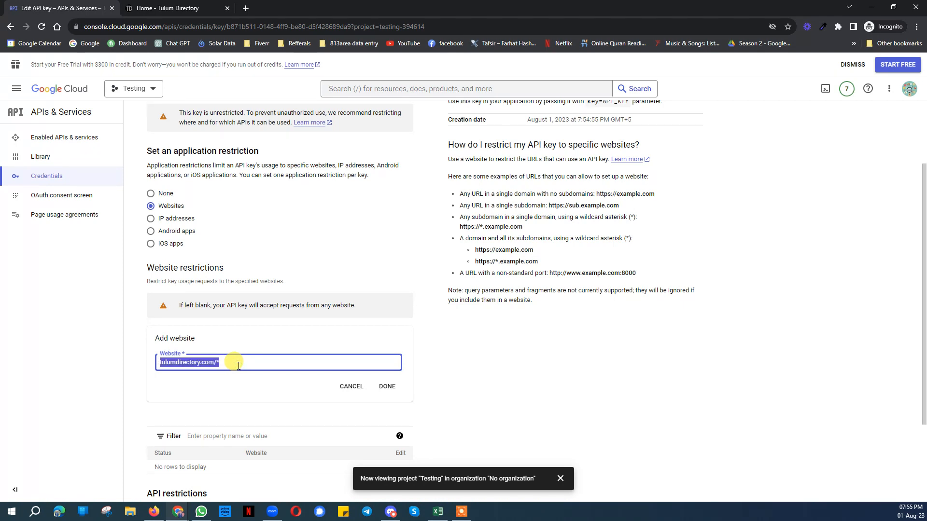
left_click(386, 386)
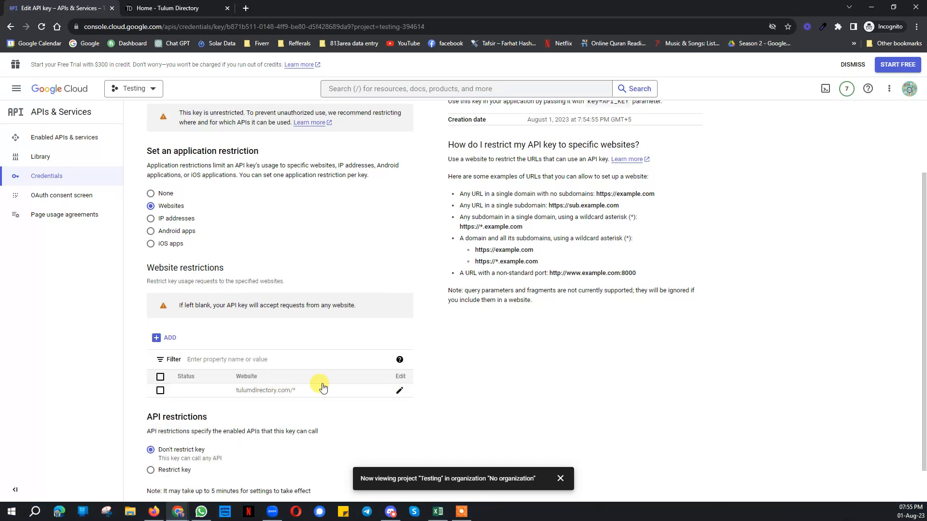
left_click(164, 338)
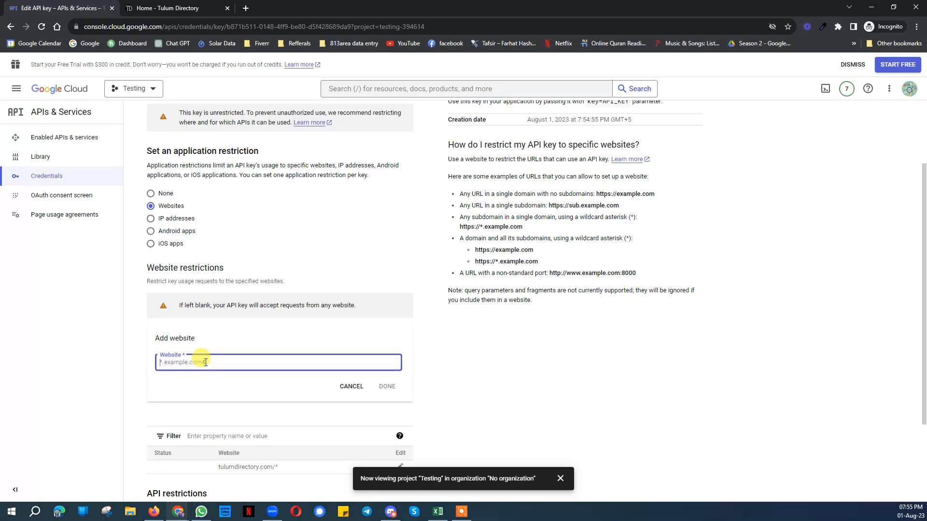
Step: Add *.tulumdirectory.com and tulumdirectory.com as allowed websites and review the list
type("tulumdirectory.com/")
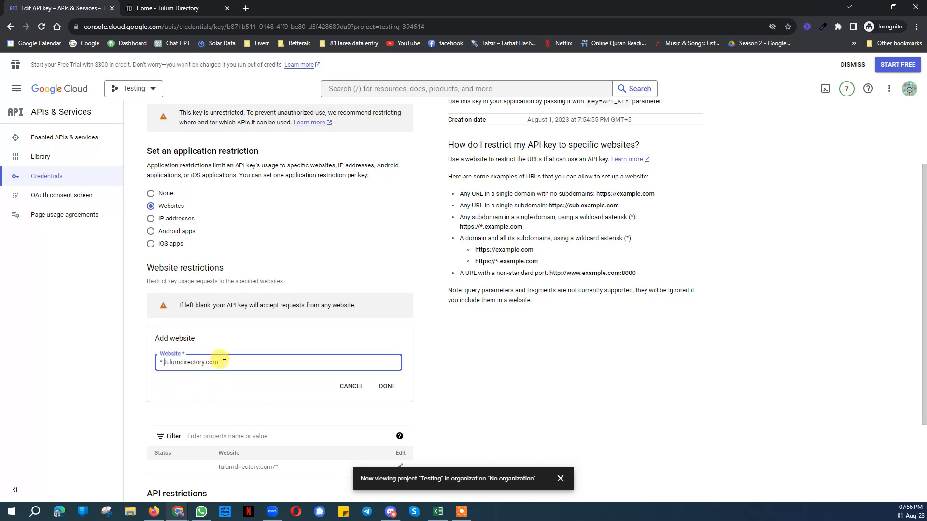
triple_click(190, 363)
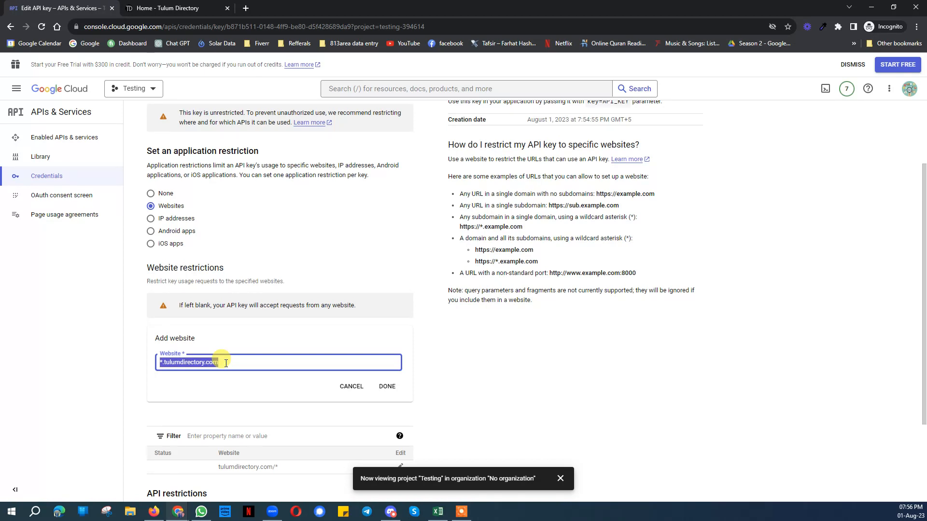
left_click(386, 386)
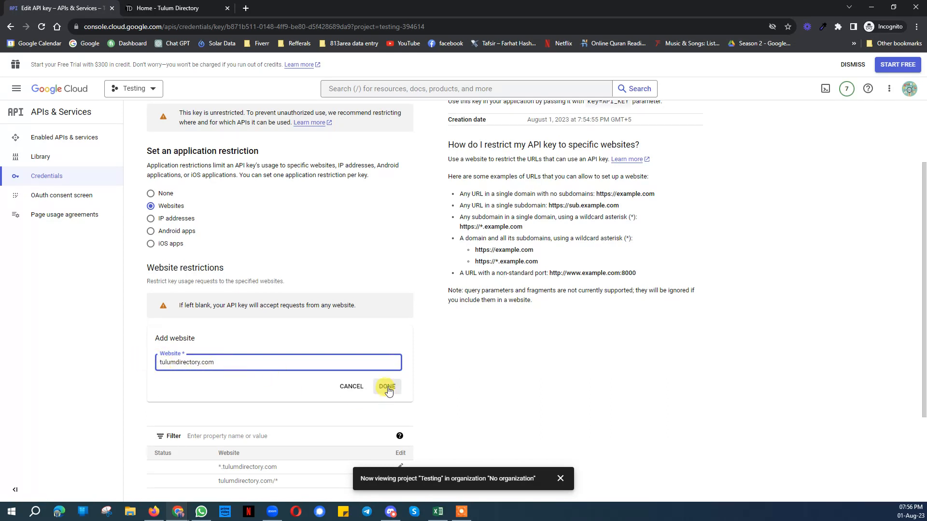
left_click(386, 388)
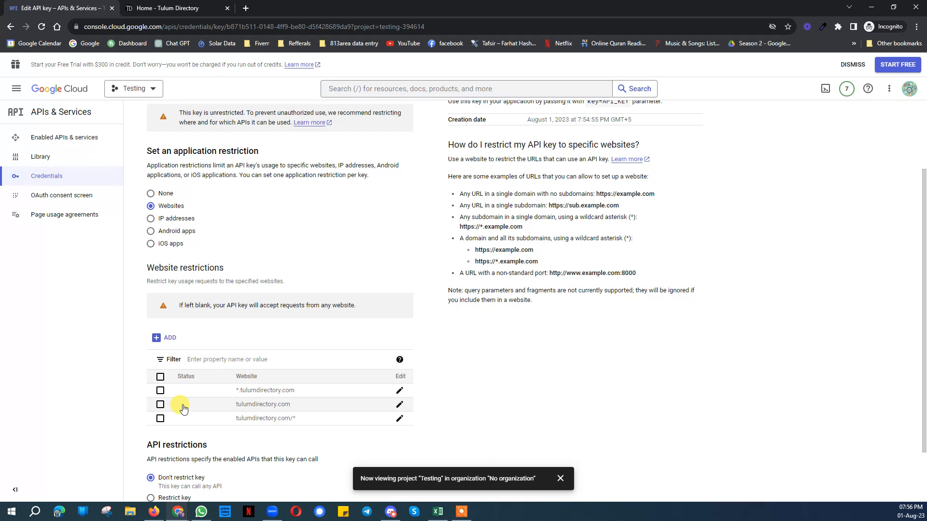
scroll("down", 3)
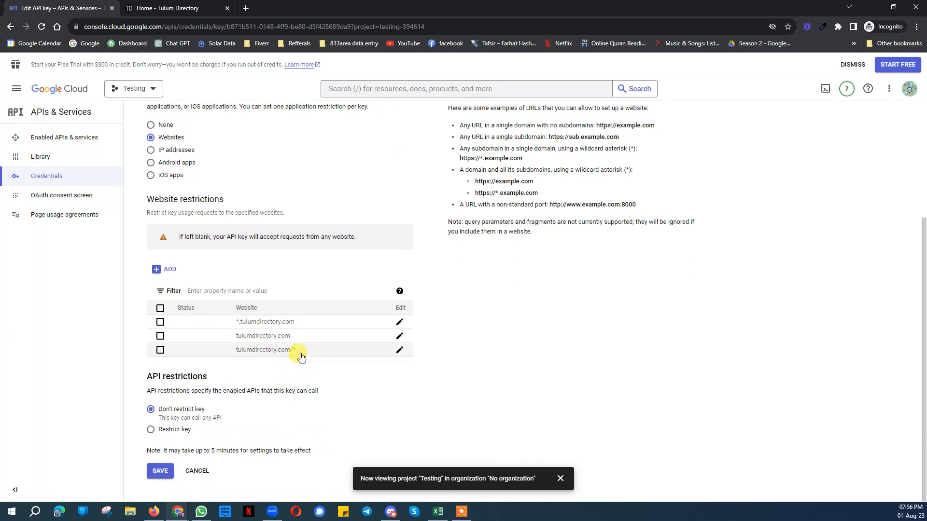
left_click_drag(301, 357, 236, 322)
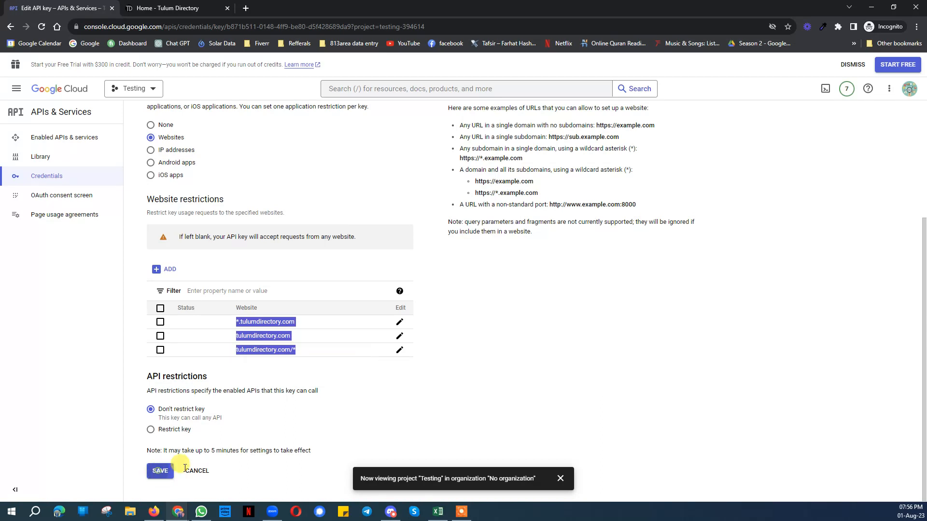
Step: Save API key 1's website restrictions so Credentials shows it restricted to HTTP referrers
left_click(159, 470)
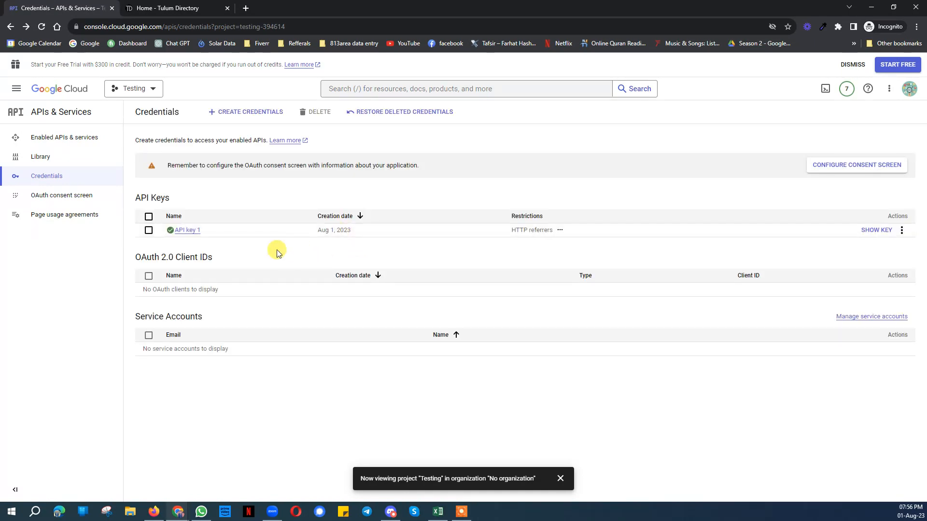
mouse_move(672, 255)
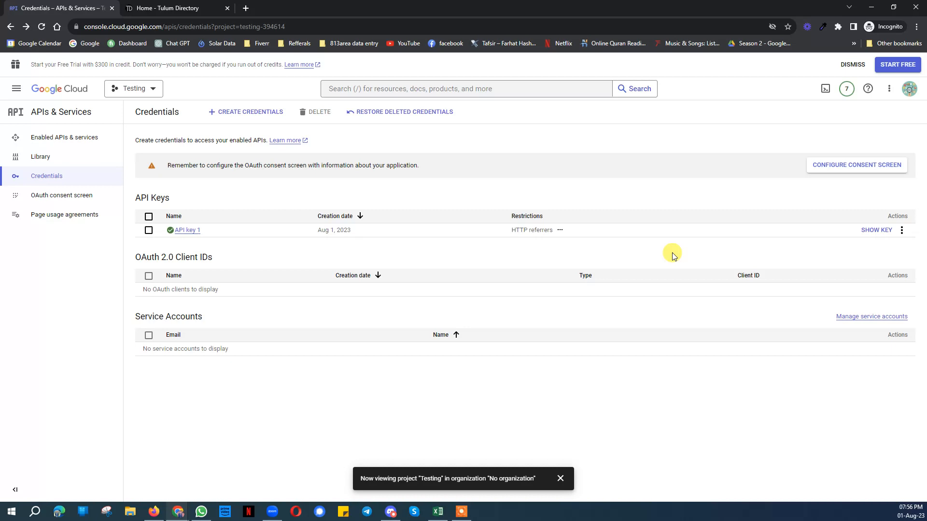
mouse_move(902, 230)
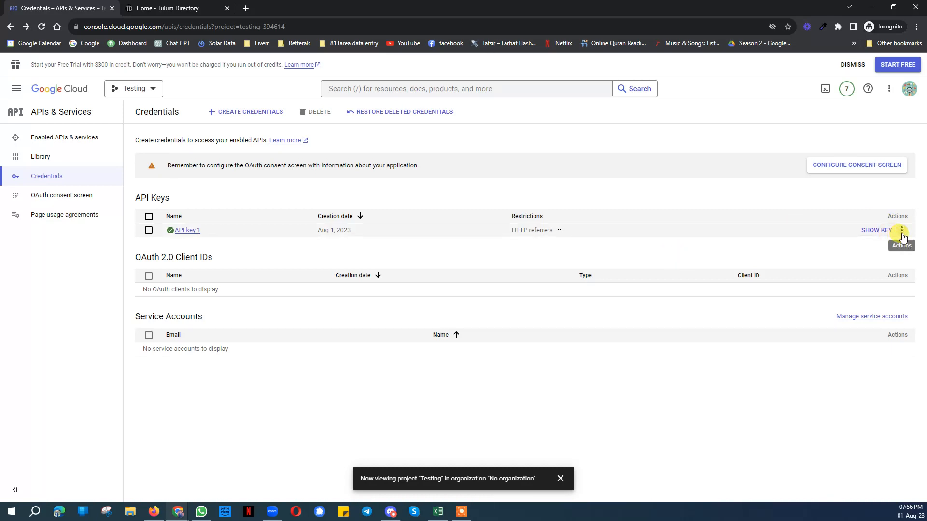
mouse_move(706, 394)
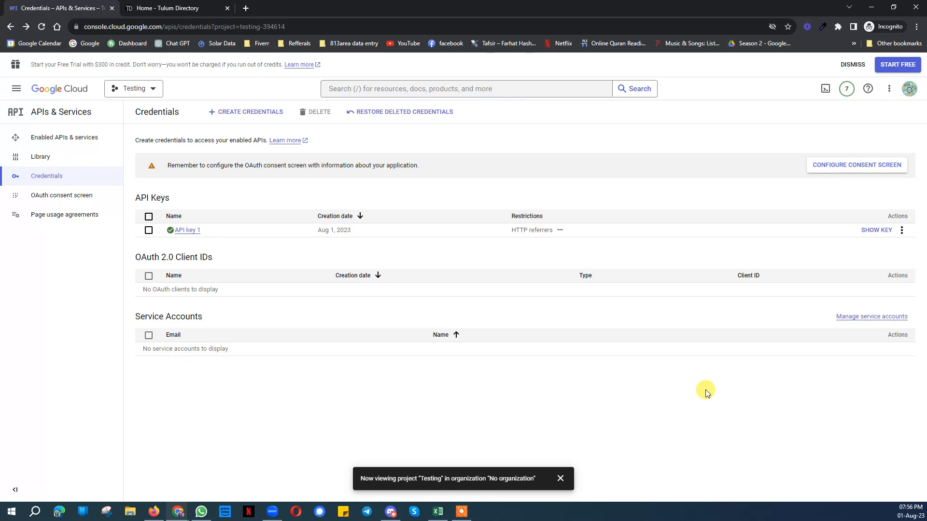
mouse_move(523, 341)
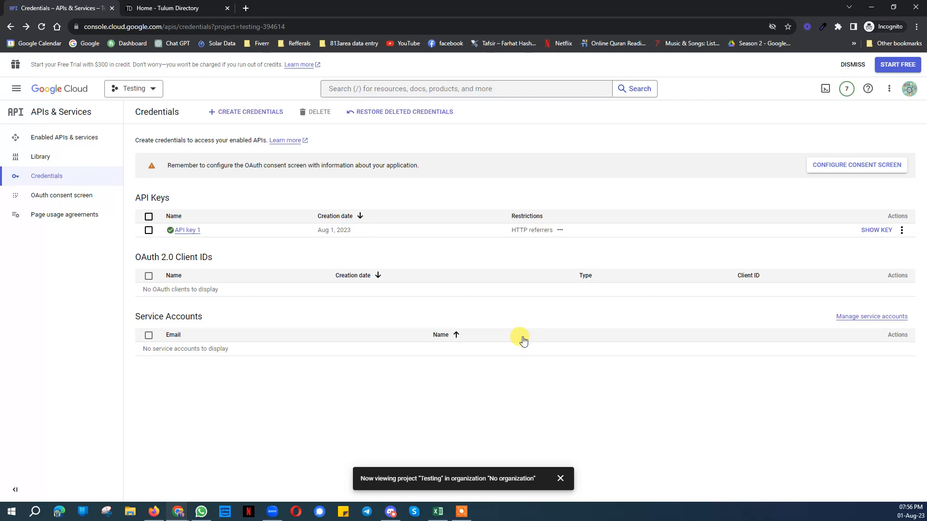
mouse_move(534, 370)
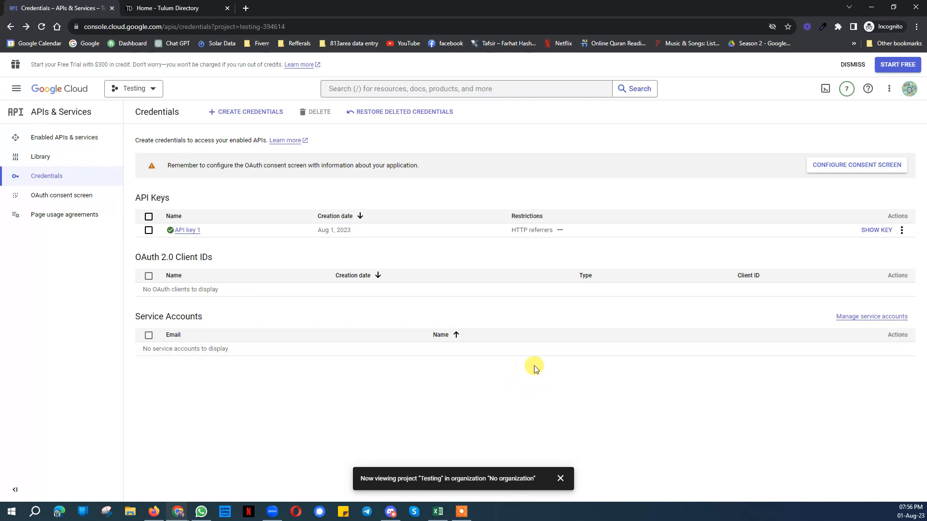
mouse_move(529, 377)
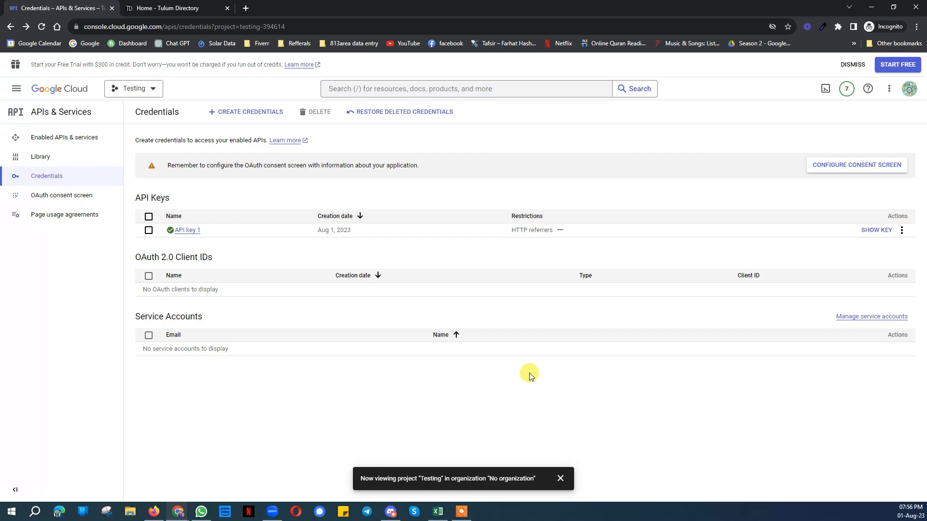